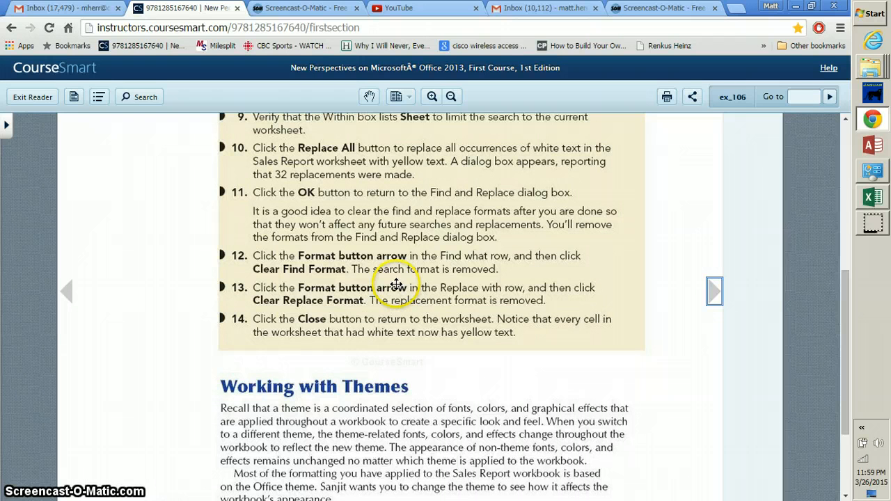
pyautogui.moveTo(688, 348)
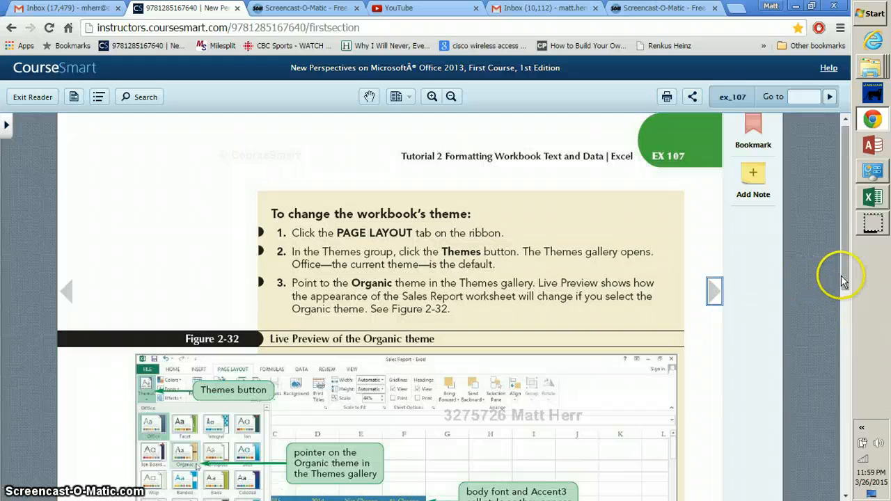
pyautogui.moveTo(846, 278)
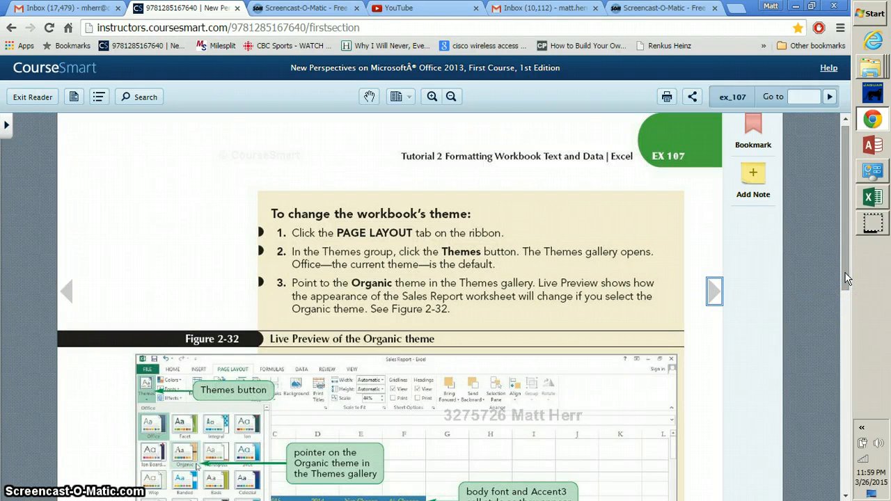
# - Scroll the CourseSmart reader down to page EX 107 on changing the workbook's theme
pyautogui.scroll(-3)
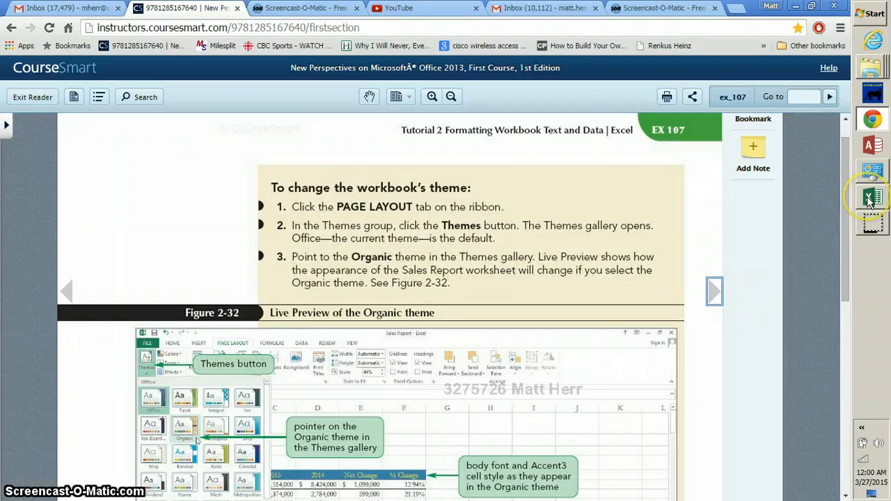
# - Switch to the Sales Report workbook and scroll back up to the top of the sheet
pyautogui.click(872, 198)
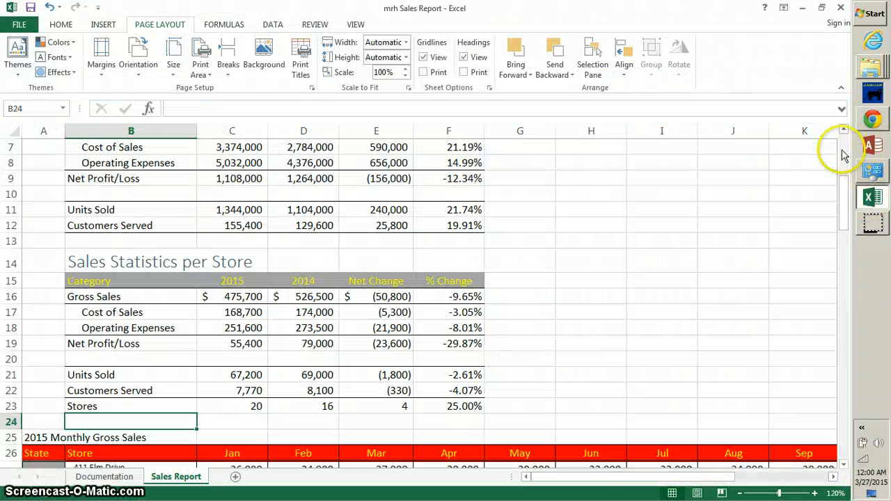
pyautogui.scroll(3)
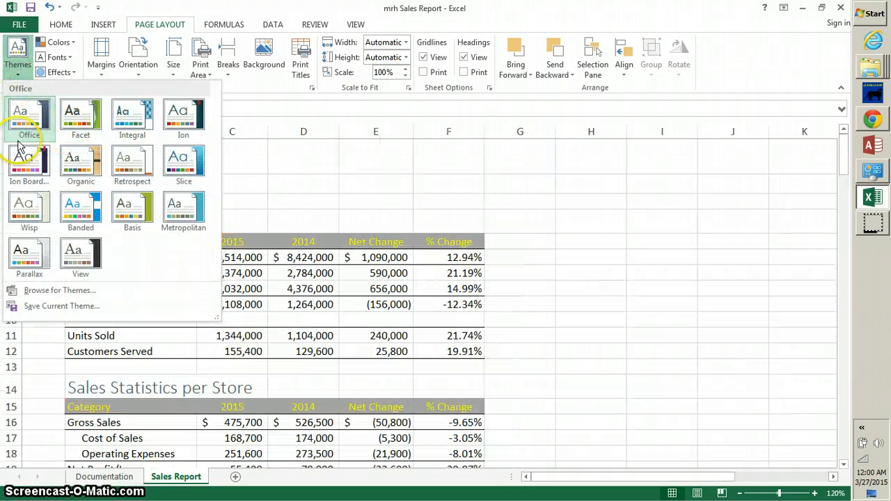
pyautogui.moveTo(133, 164)
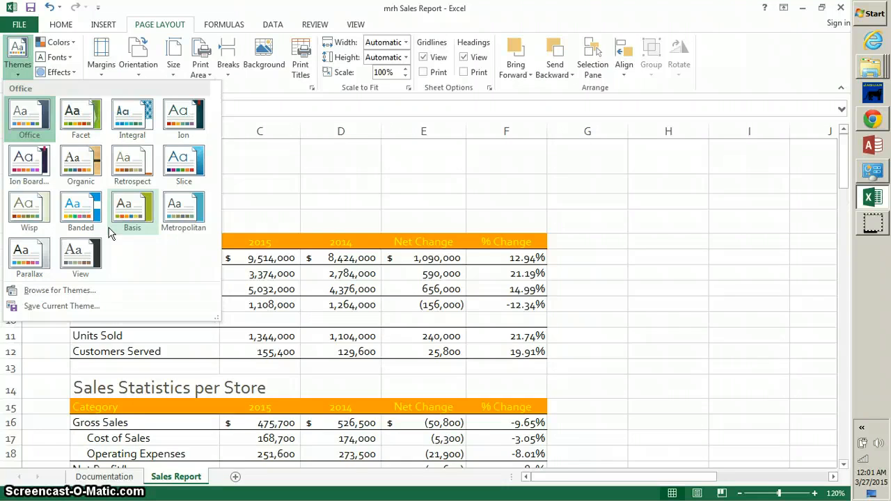
# - Close the Themes gallery after live-previewing Organic and Basis, leaving the look unchanged
pyautogui.click(29, 114)
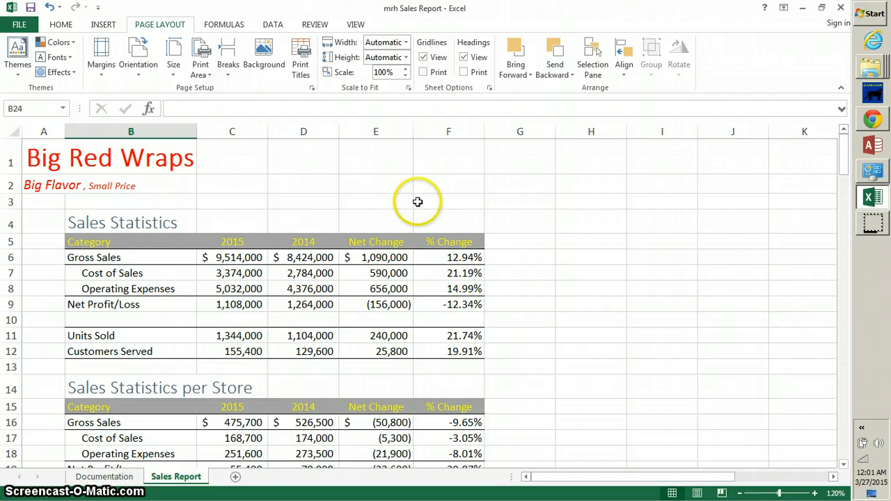
pyautogui.moveTo(417, 200)
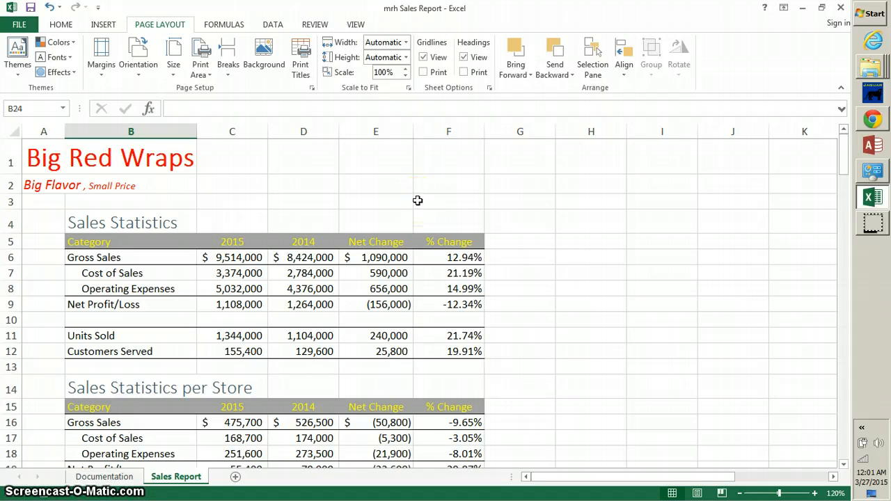
pyautogui.moveTo(270, 326)
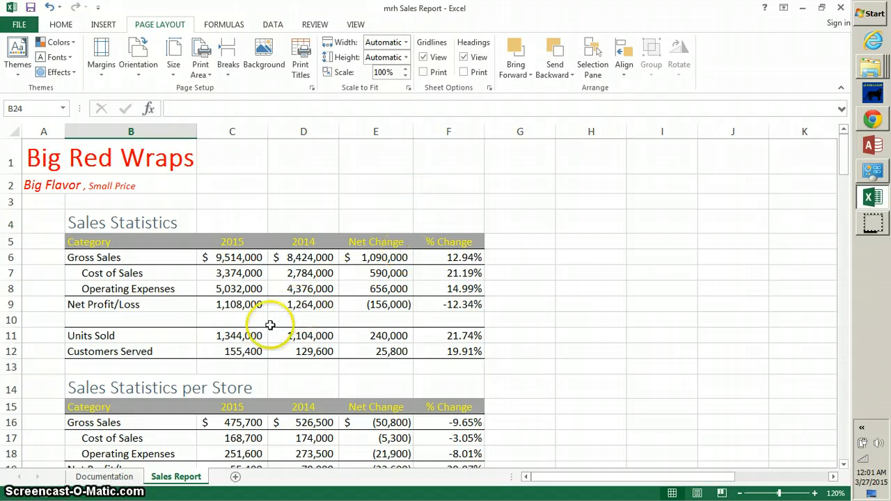
pyautogui.moveTo(376, 288)
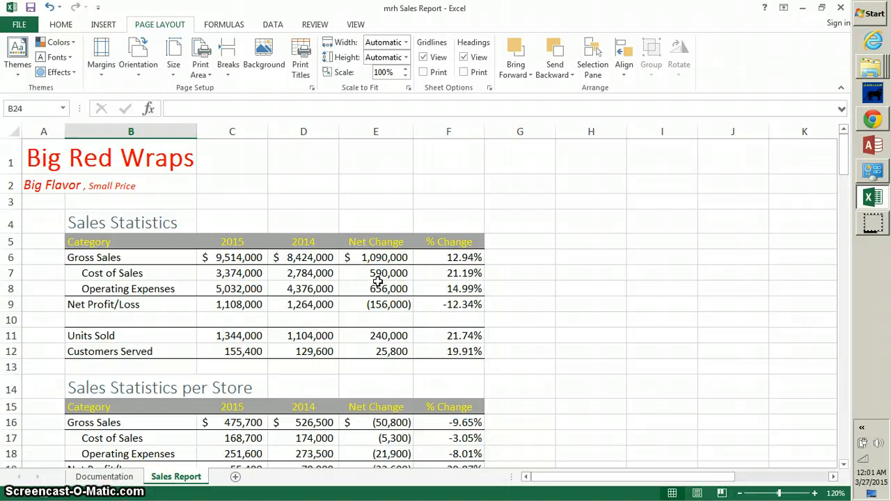
# - Select E6:F12 and add E16:F23 so both tables' Net Change and % Change values are marked
pyautogui.moveTo(376, 256); pyautogui.dragTo(429, 304)
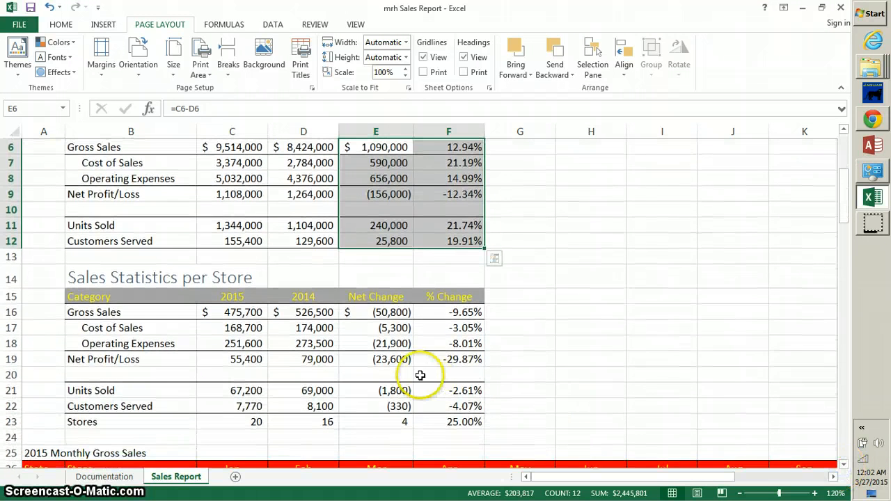
pyautogui.click(375, 312)
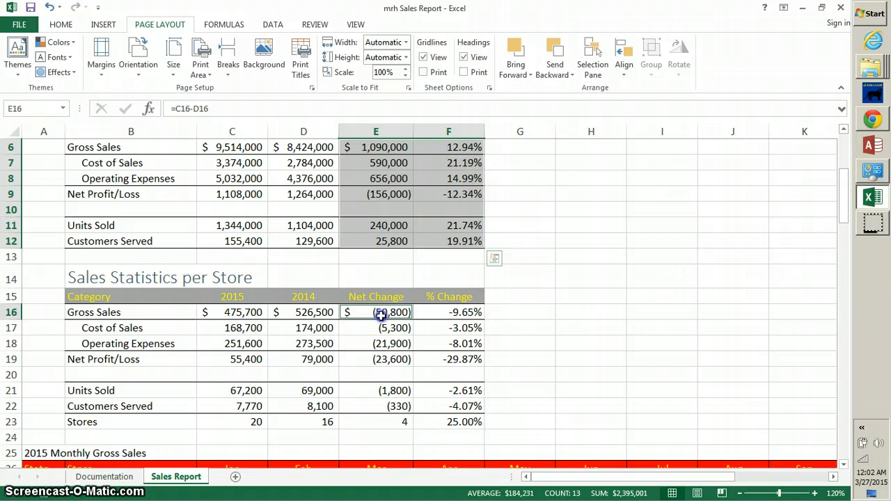
pyautogui.moveTo(376, 312); pyautogui.dragTo(448, 420)
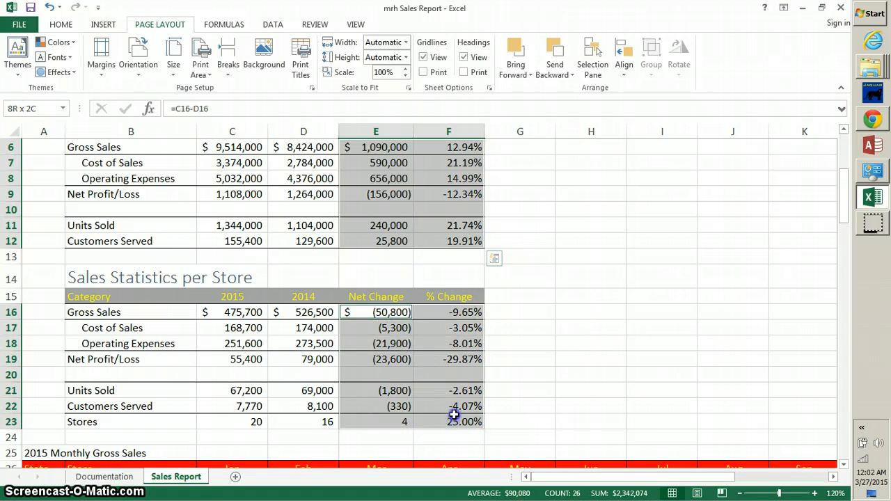
pyautogui.moveTo(454, 418); pyautogui.dragTo(454, 407)
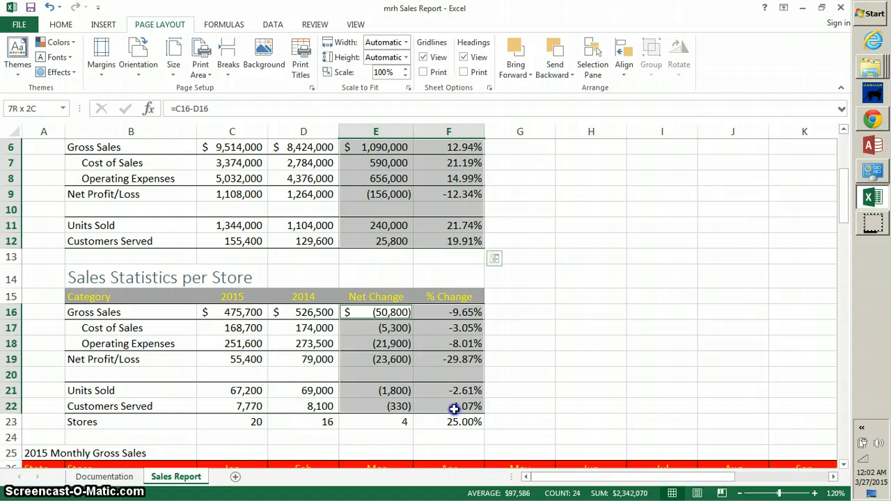
pyautogui.click(376, 312)
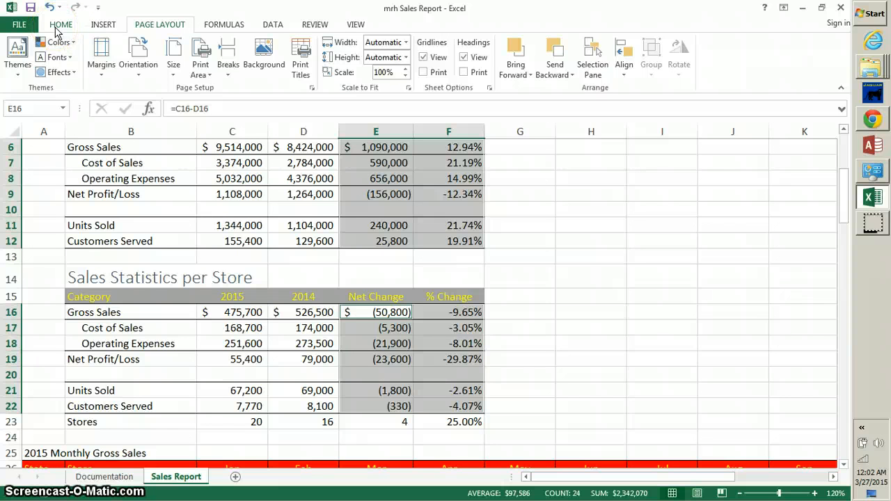
pyautogui.moveTo(460, 110)
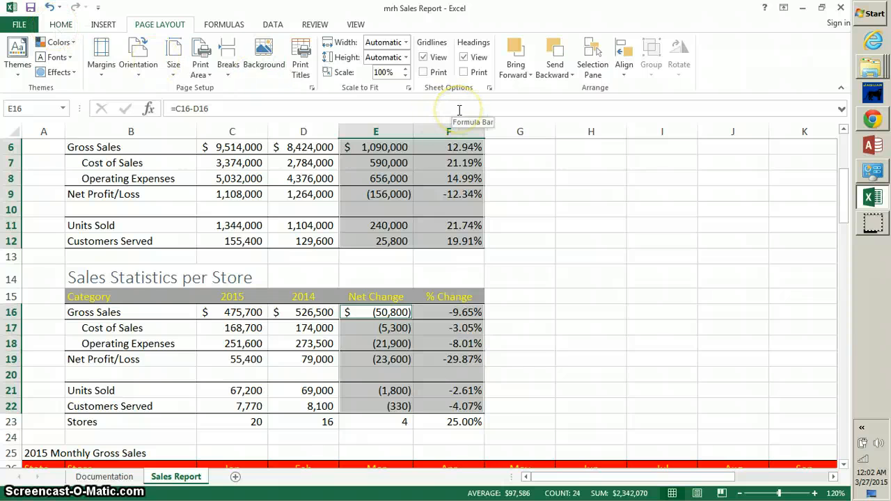
pyautogui.moveTo(499, 104)
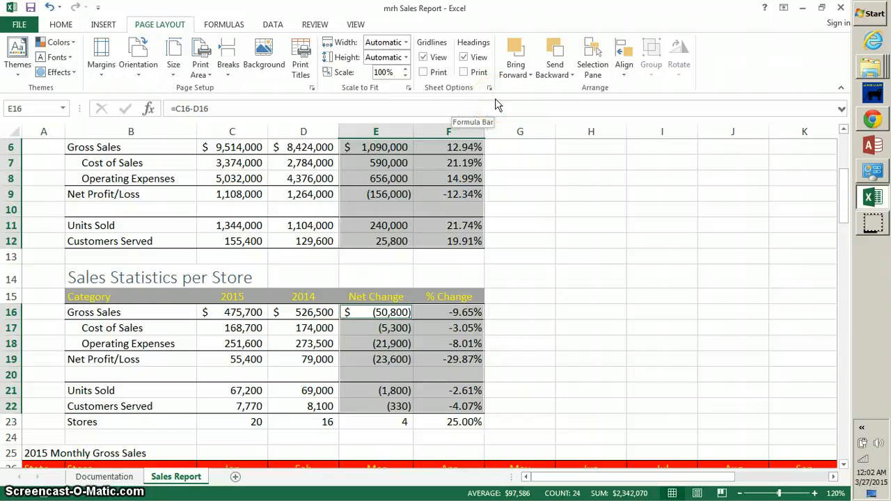
# - Start a Less Than highlight rule from Home > Conditional Formatting for the selected change values
pyautogui.click(62, 25)
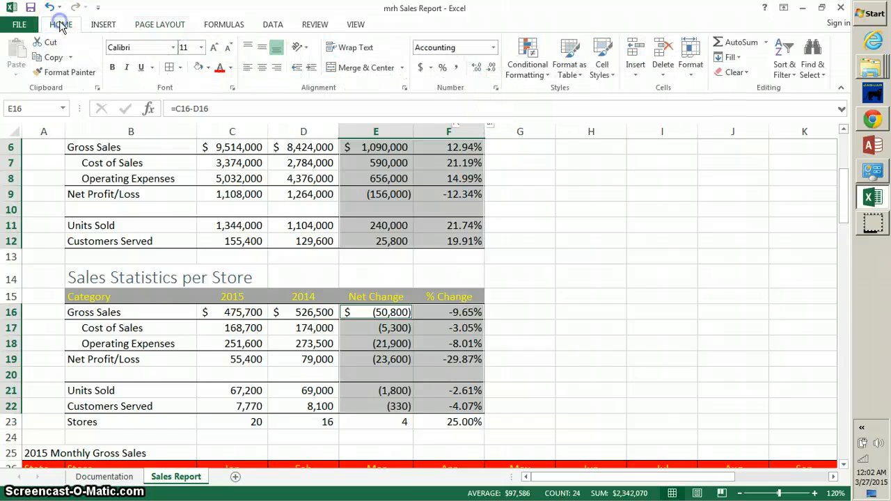
pyautogui.moveTo(599, 95)
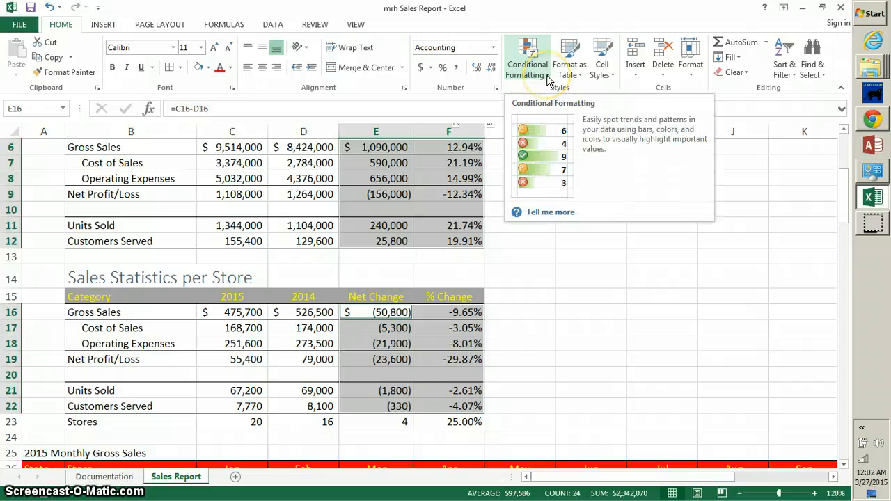
pyautogui.click(526, 58)
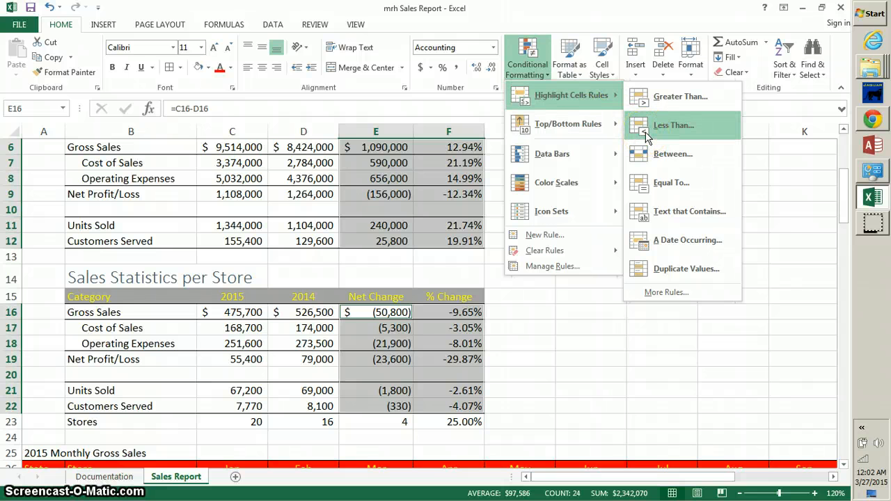
pyautogui.click(674, 126)
pyautogui.write('0')
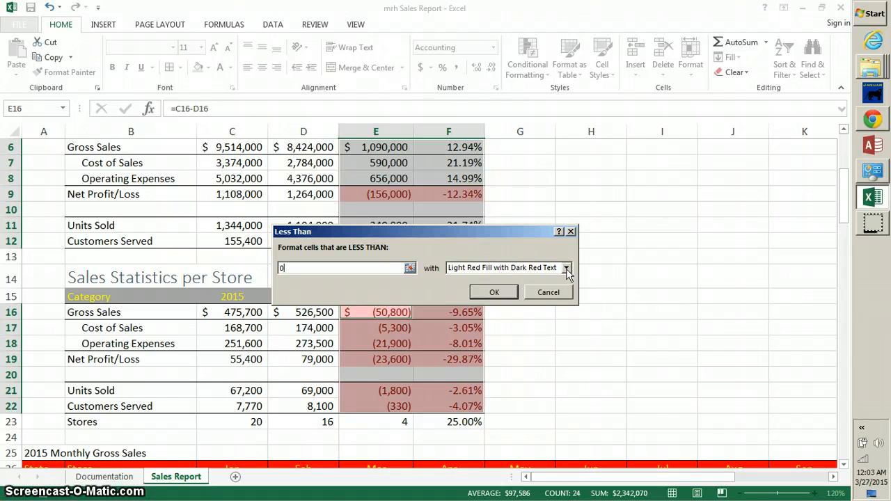
# - Apply the Less Than 0 rule with Red Text so negative change figures show in red
pyautogui.click(567, 267)
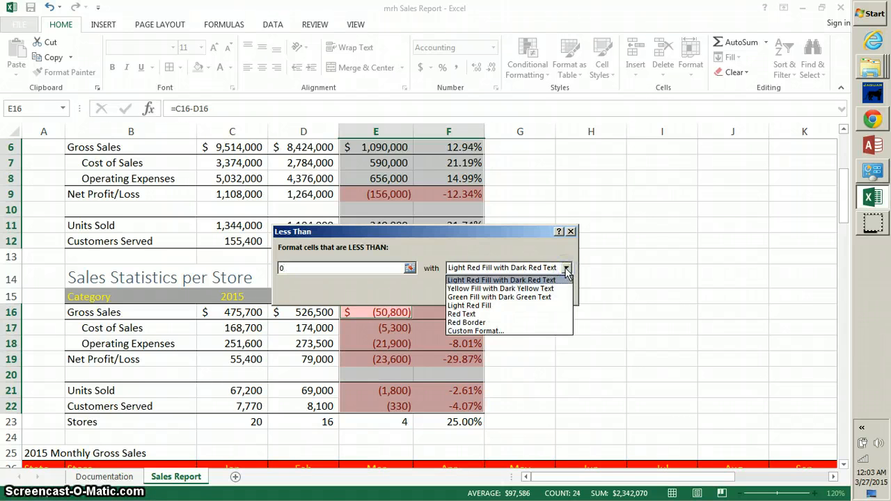
pyautogui.click(461, 313)
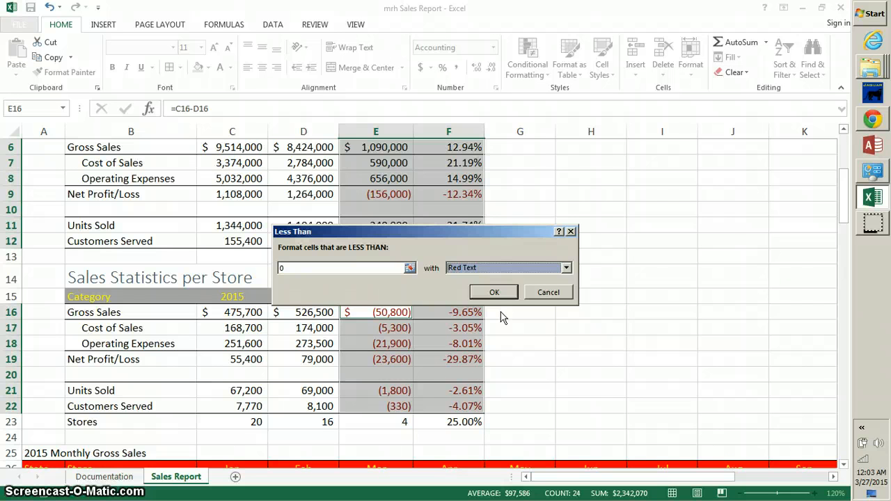
pyautogui.moveTo(504, 329)
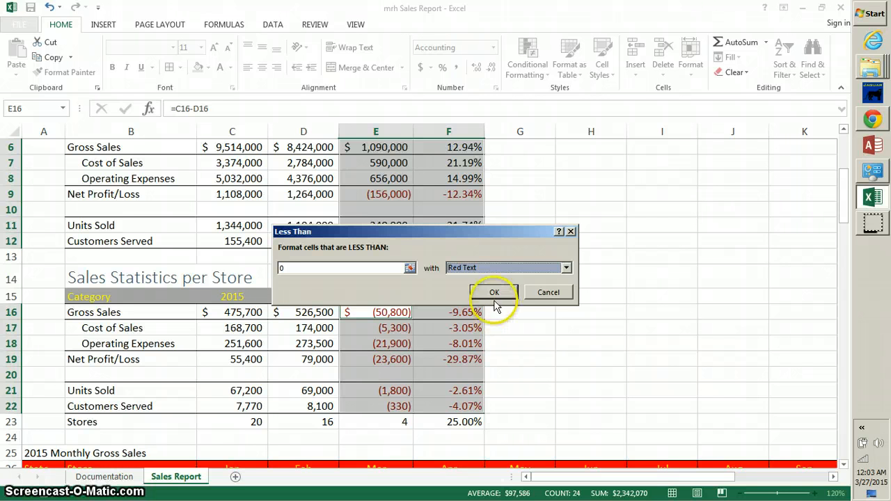
pyautogui.click(493, 292)
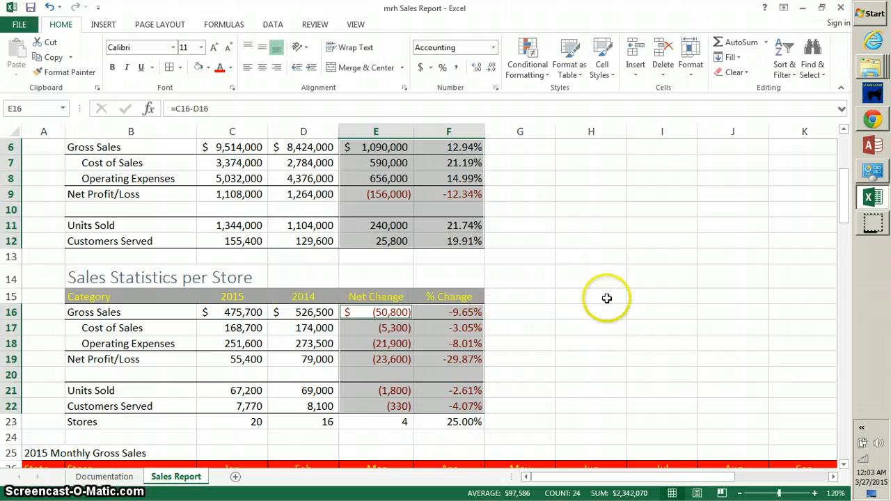
pyautogui.moveTo(607, 298)
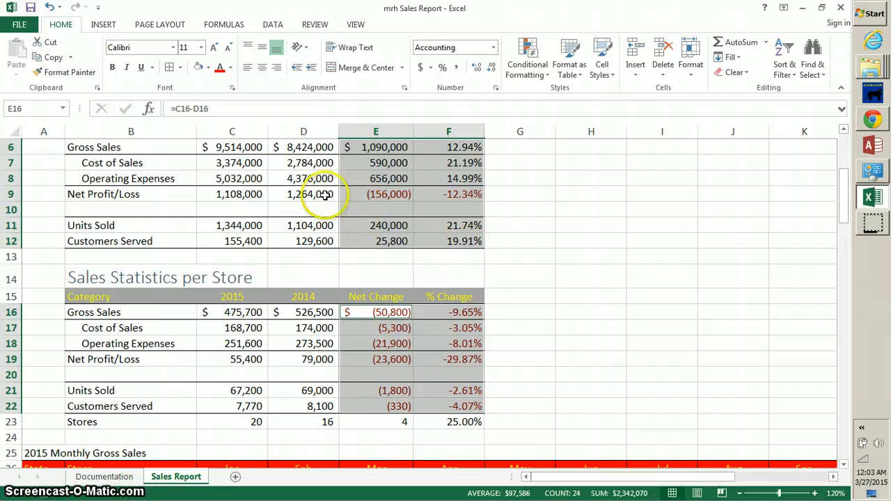
pyautogui.click(303, 178)
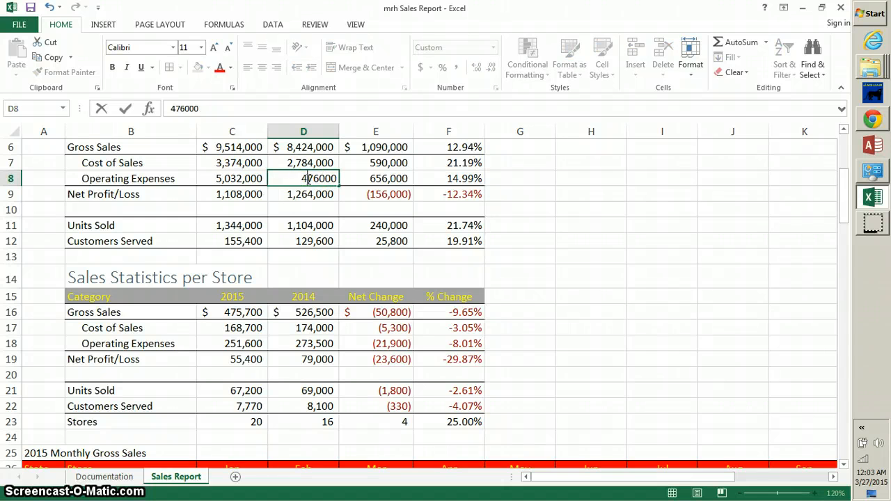
pyautogui.write('5')
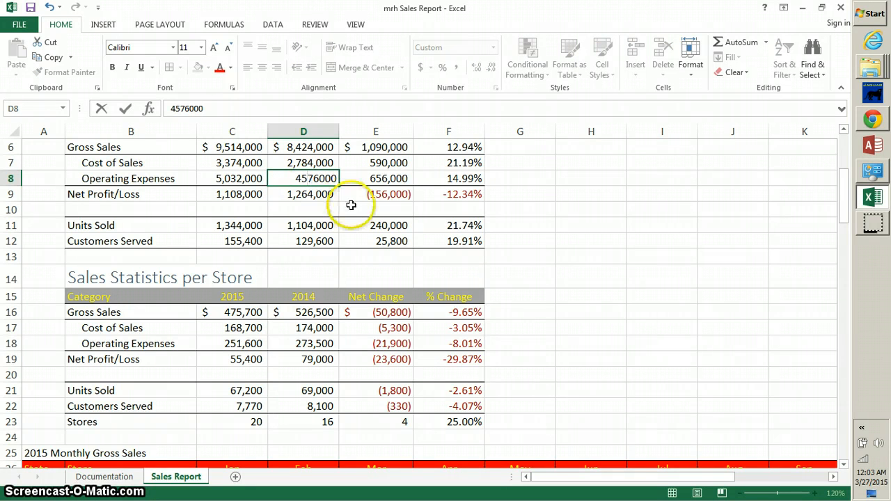
pyautogui.click(521, 226)
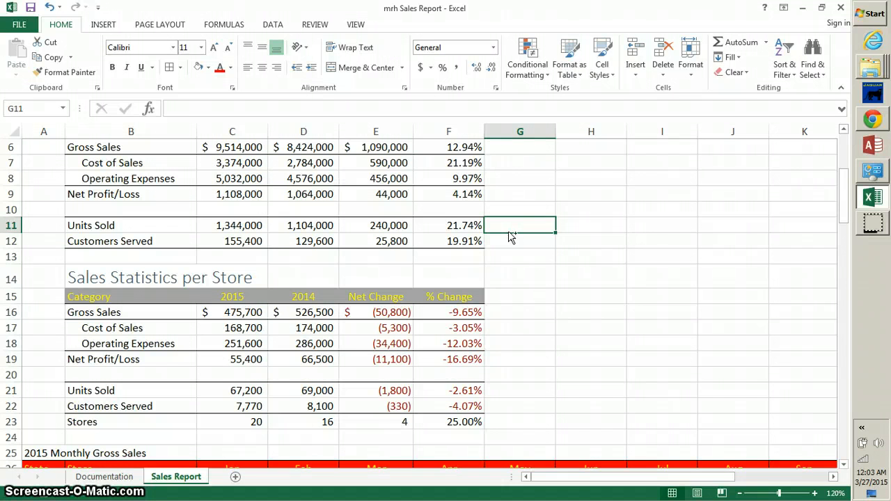
pyautogui.click(304, 178)
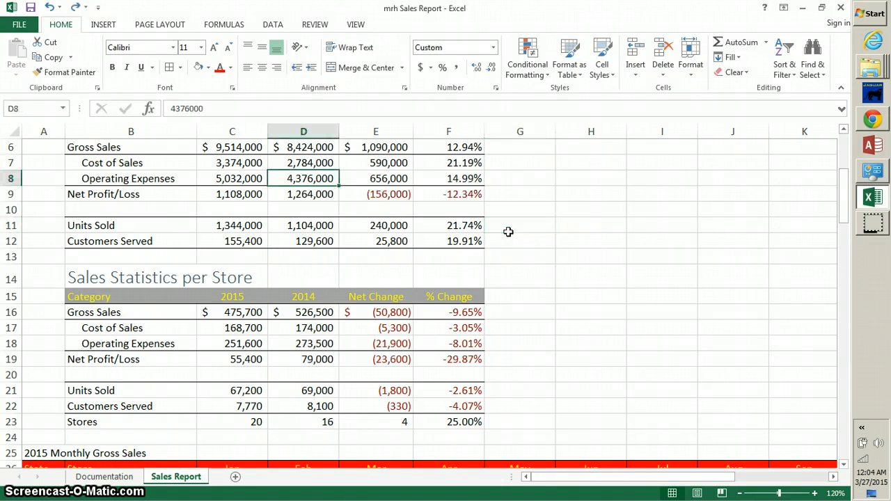
pyautogui.click(590, 241)
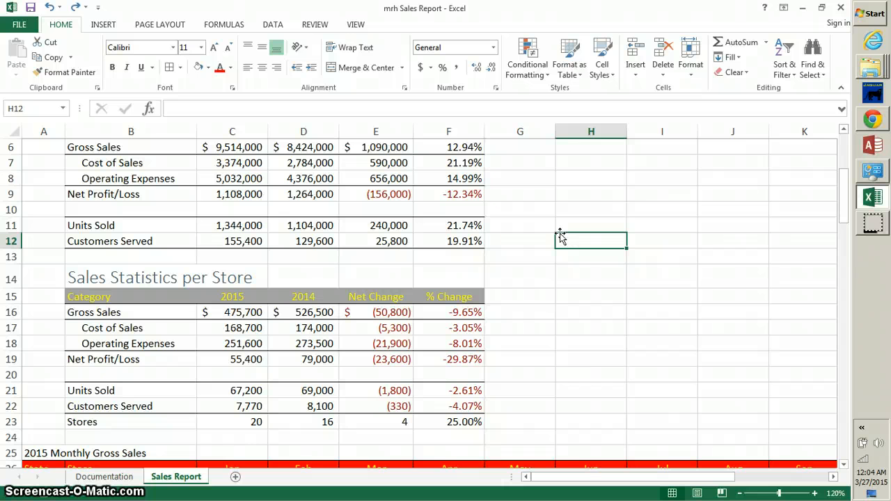
pyautogui.moveTo(564, 238)
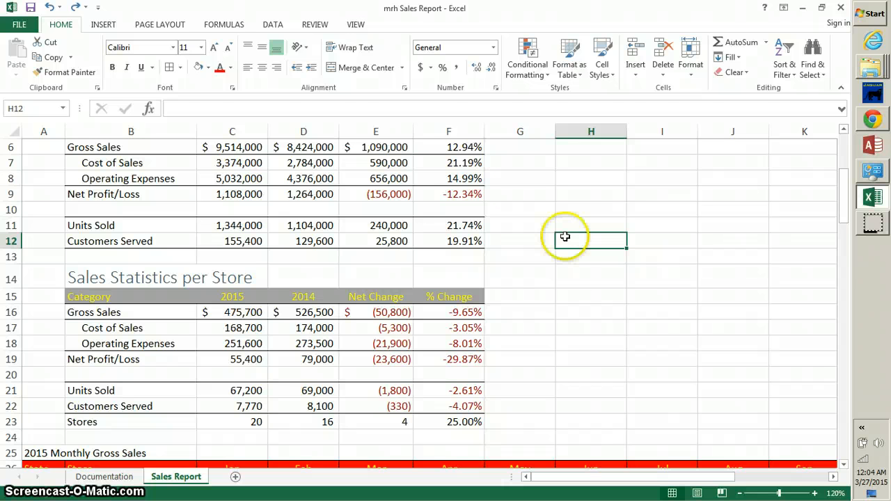
pyautogui.moveTo(847, 465)
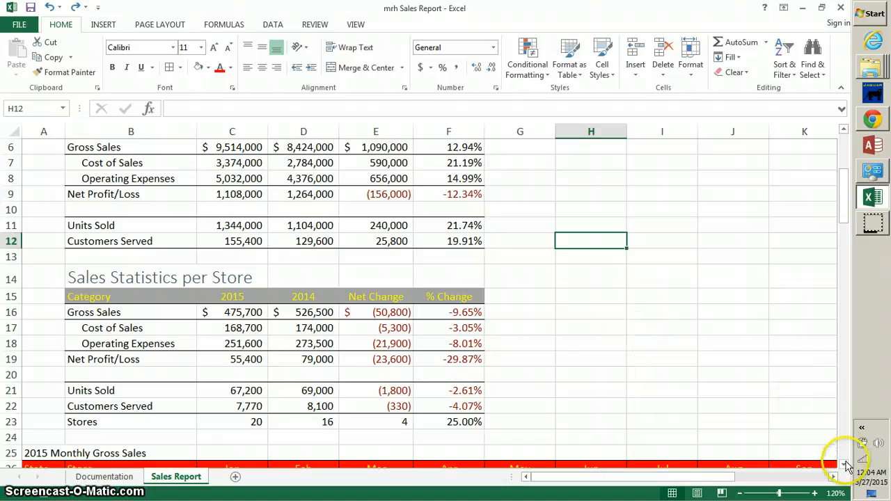
# - Scroll to the monthly store averages in P27:P46 and peek at the Quick Analysis Formatting gallery
pyautogui.scroll(-3)
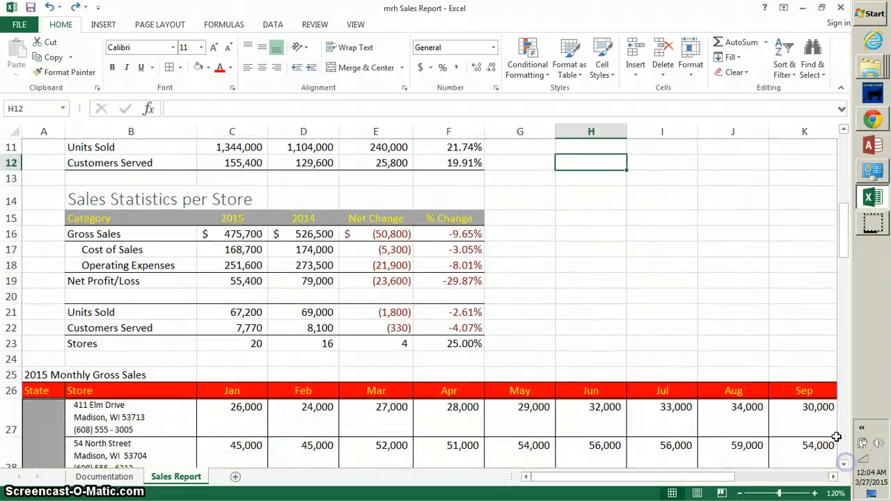
pyautogui.hscroll(3)
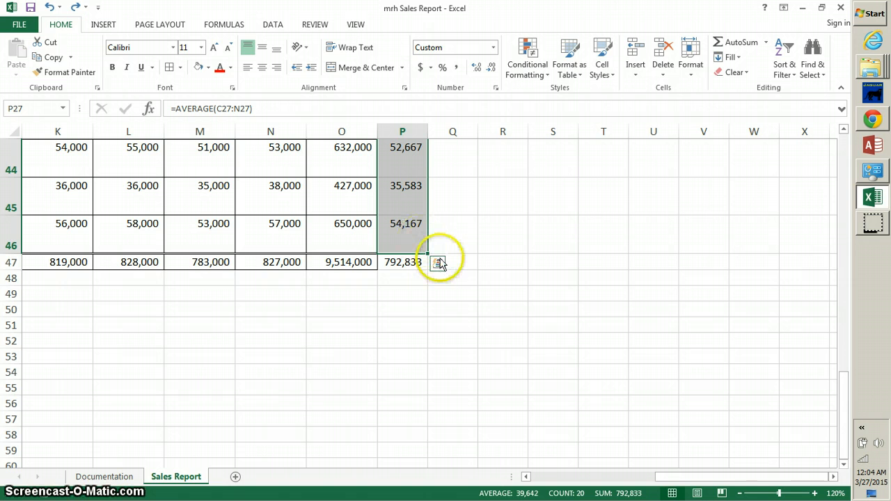
pyautogui.moveTo(439, 263)
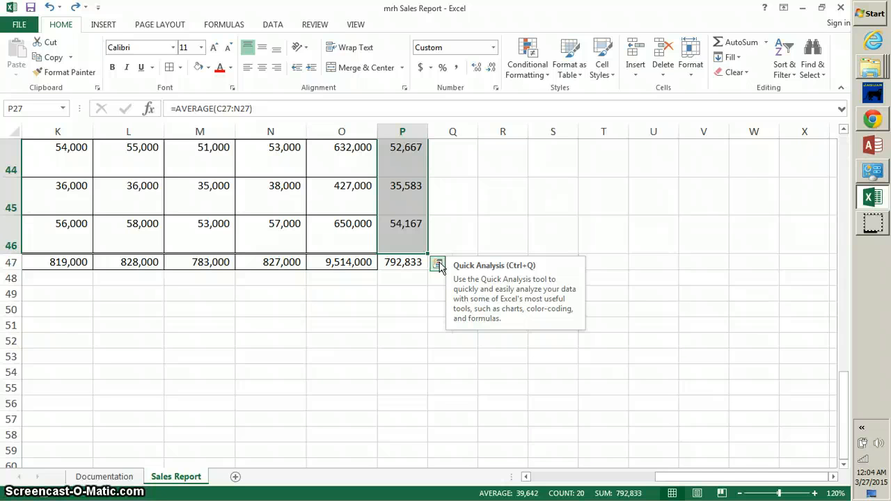
pyautogui.click(438, 264)
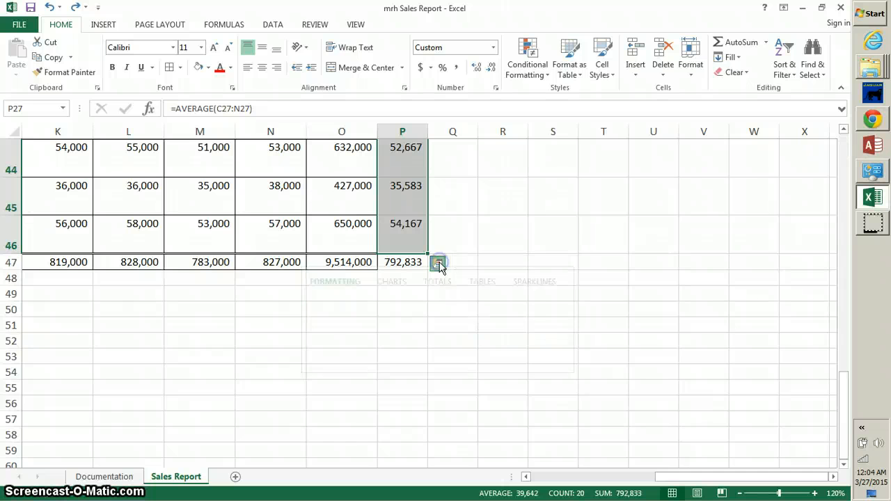
pyautogui.click(439, 263)
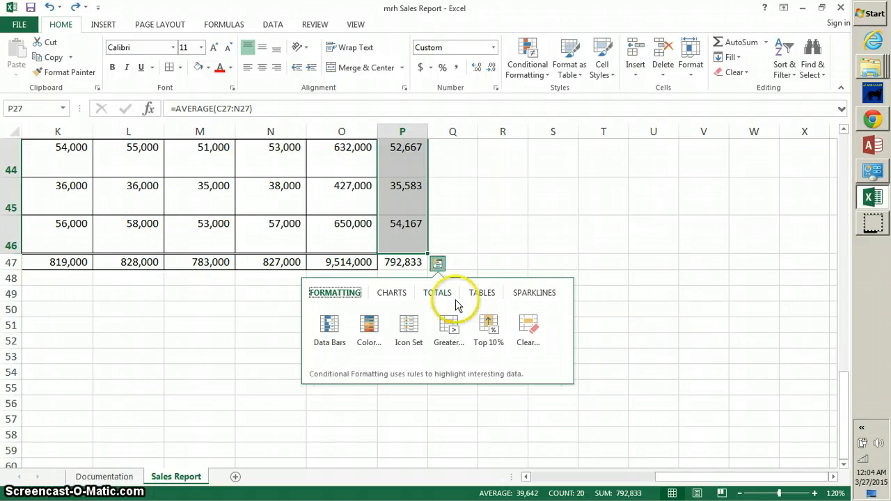
pyautogui.moveTo(488, 332)
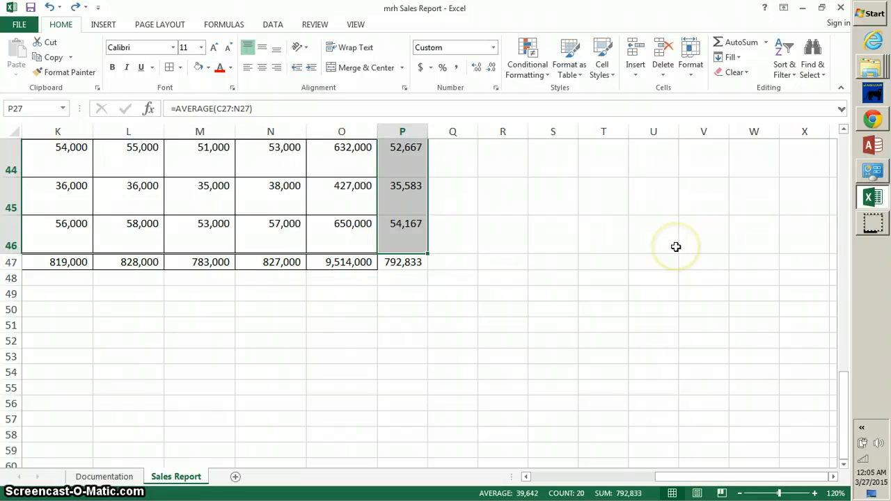
pyautogui.moveTo(676, 248)
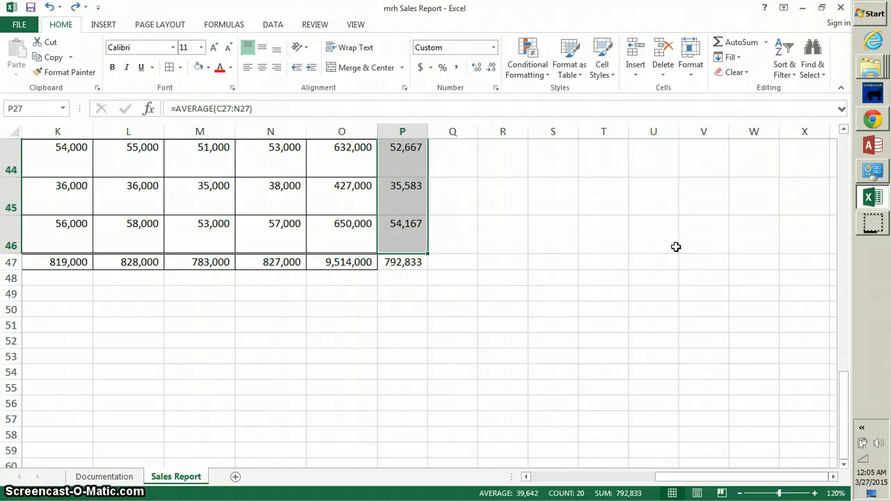
pyautogui.moveTo(527, 58)
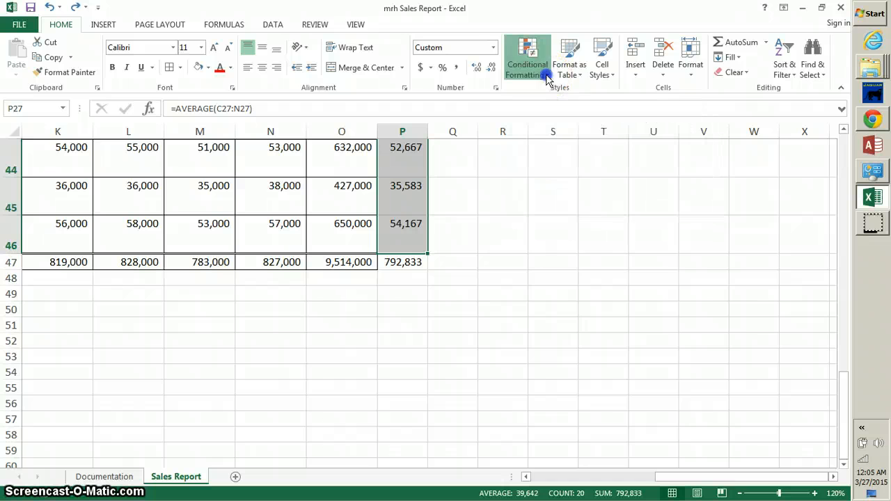
# - Highlight the top 5 store averages with Green Fill with Dark Green Text via a Top 10 Items rule
pyautogui.click(526, 58)
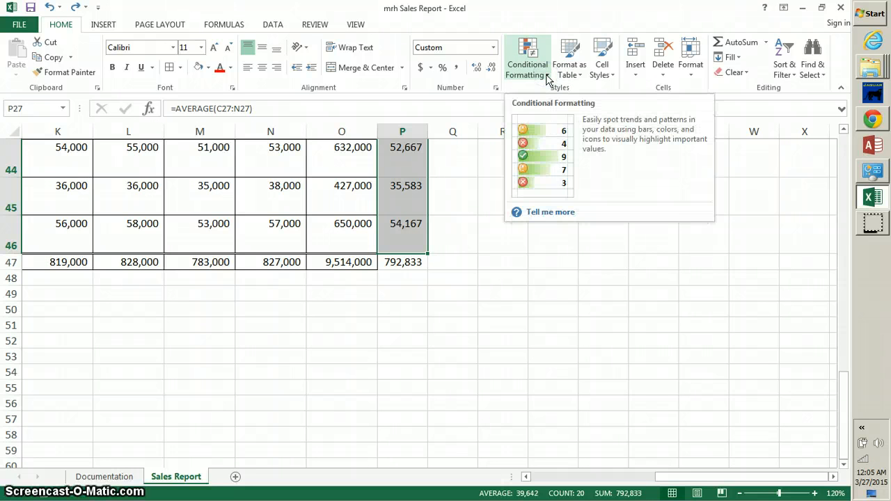
pyautogui.click(527, 58)
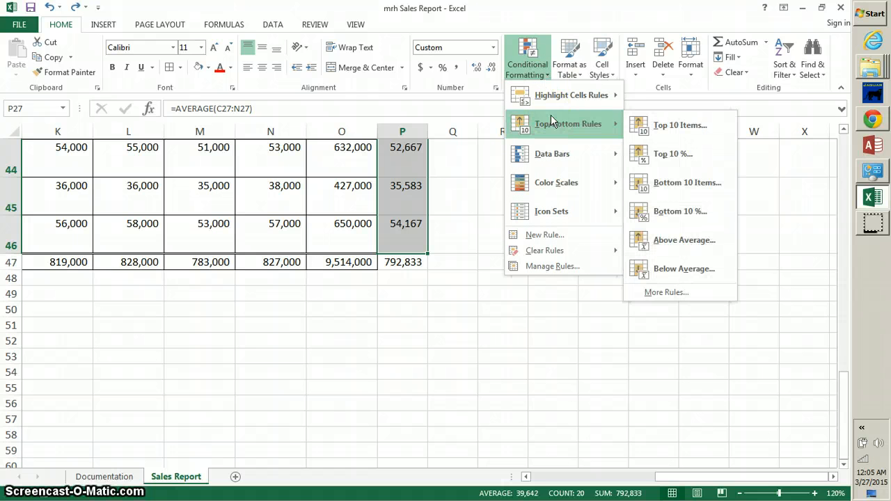
pyautogui.moveTo(675, 131)
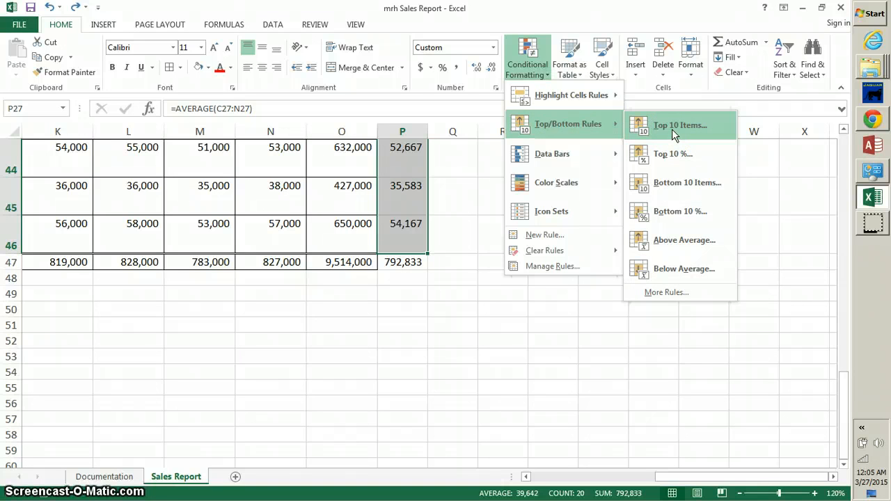
pyautogui.click(680, 125)
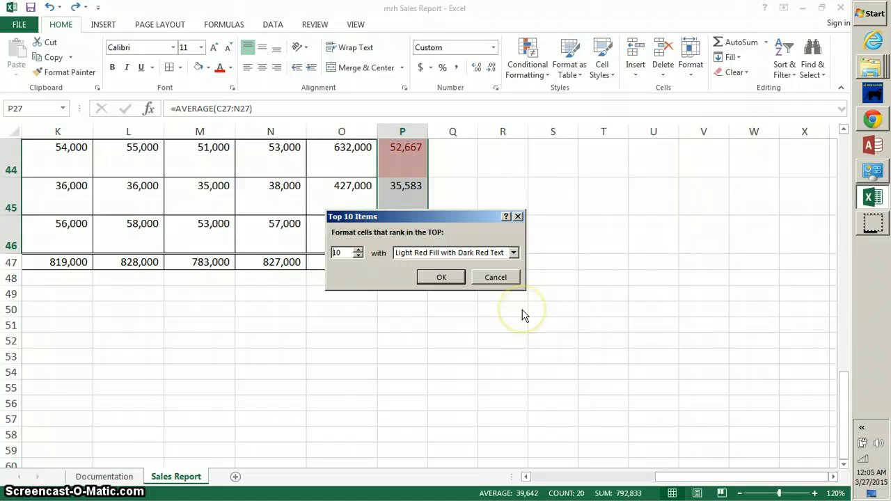
pyautogui.moveTo(370, 277)
pyautogui.write('5')
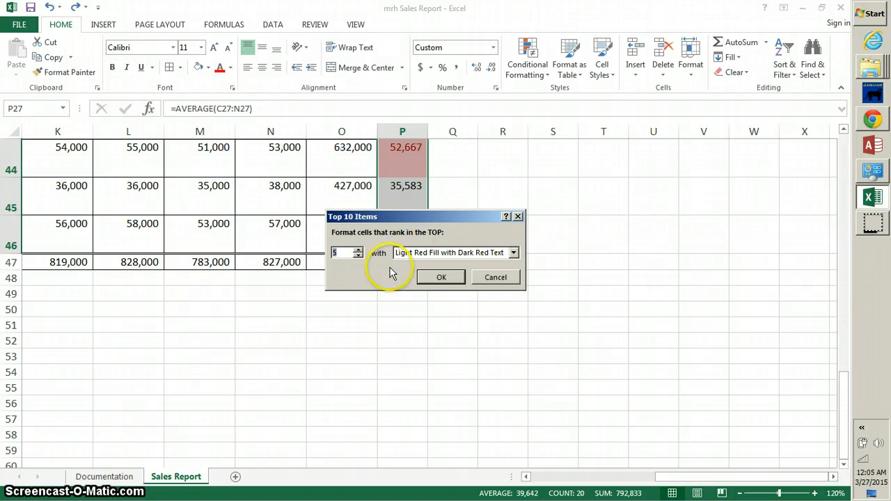
pyautogui.moveTo(410, 260)
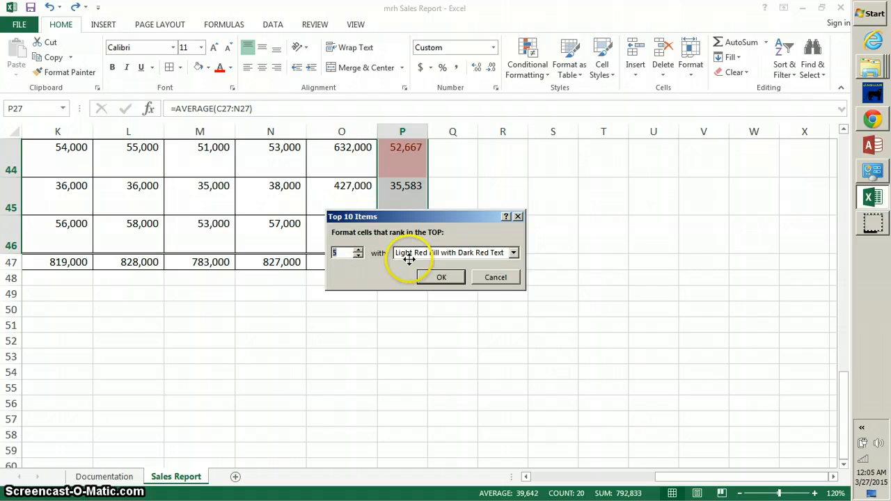
pyautogui.moveTo(524, 262)
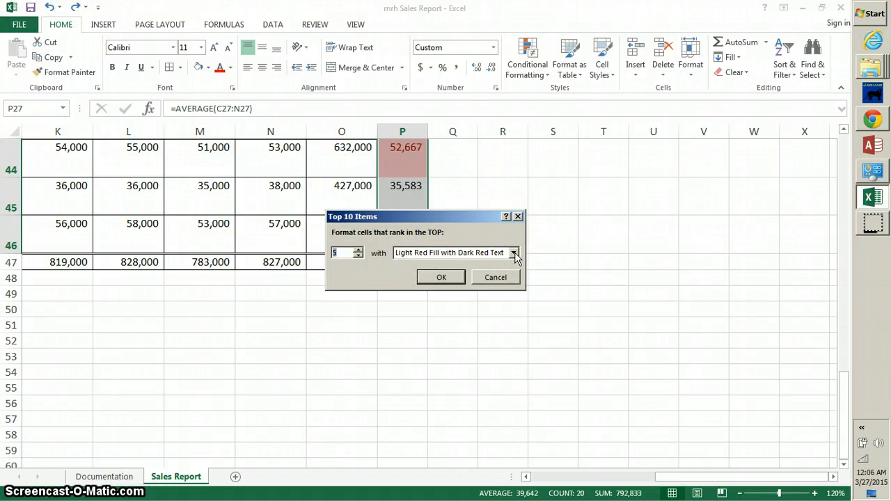
pyautogui.click(514, 253)
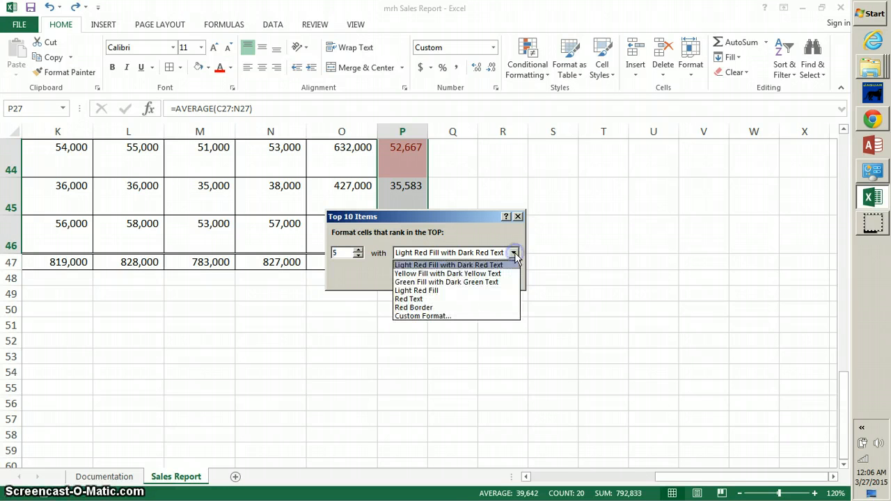
pyautogui.moveTo(466, 282)
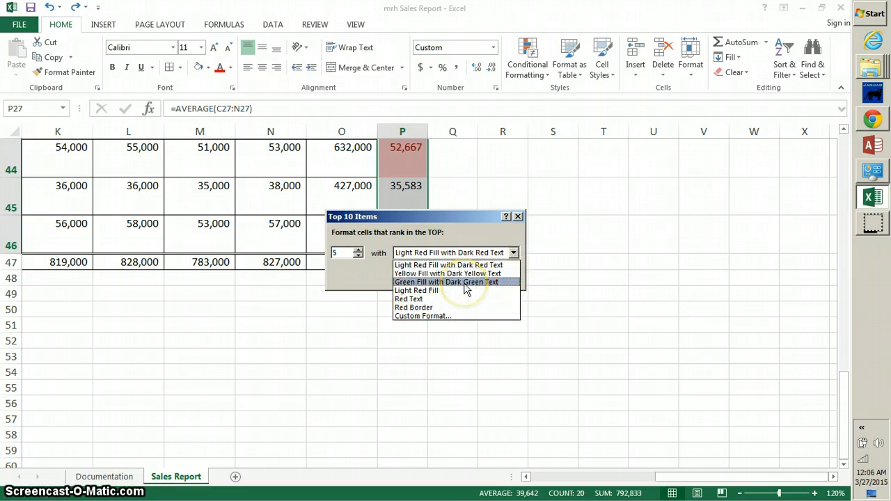
pyautogui.click(446, 281)
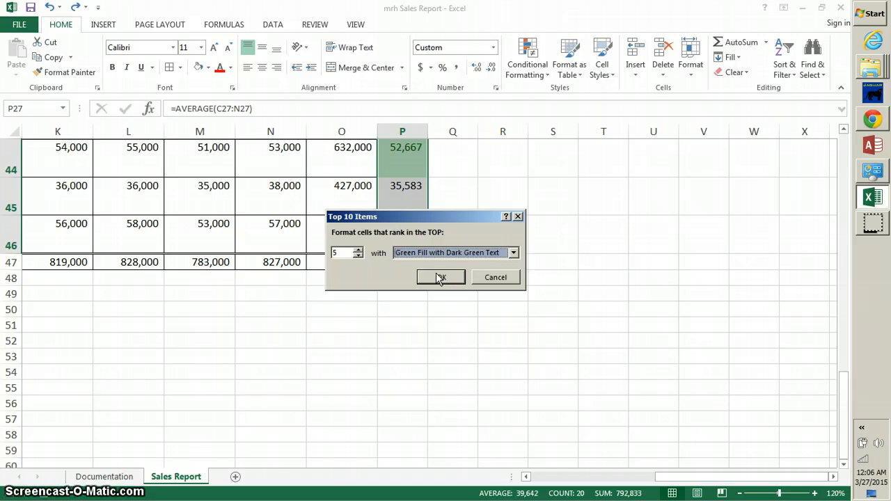
pyautogui.click(440, 278)
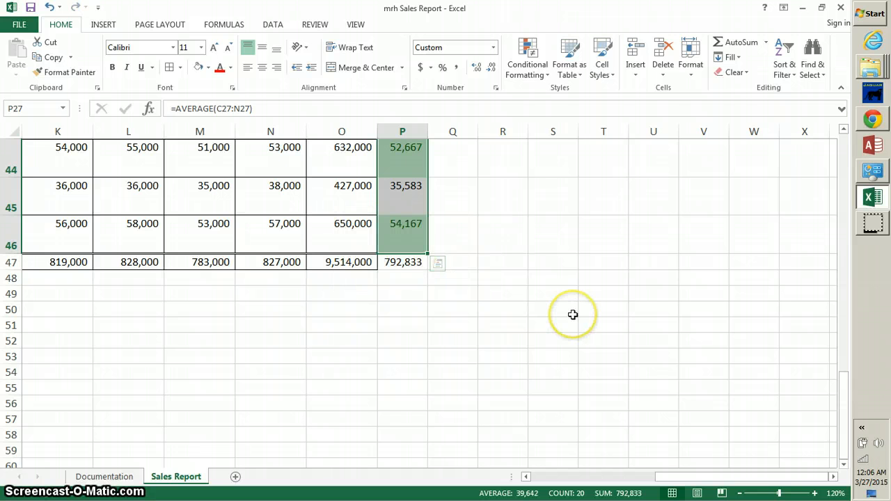
pyautogui.moveTo(572, 315)
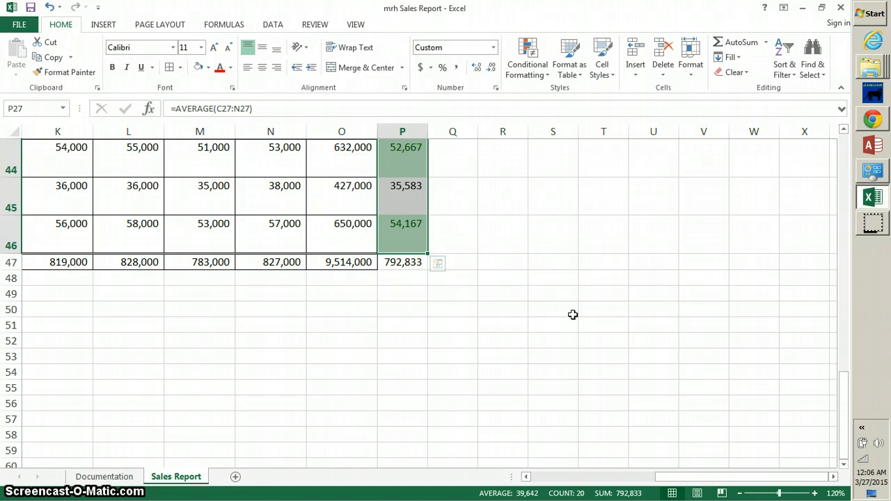
pyautogui.click(553, 309)
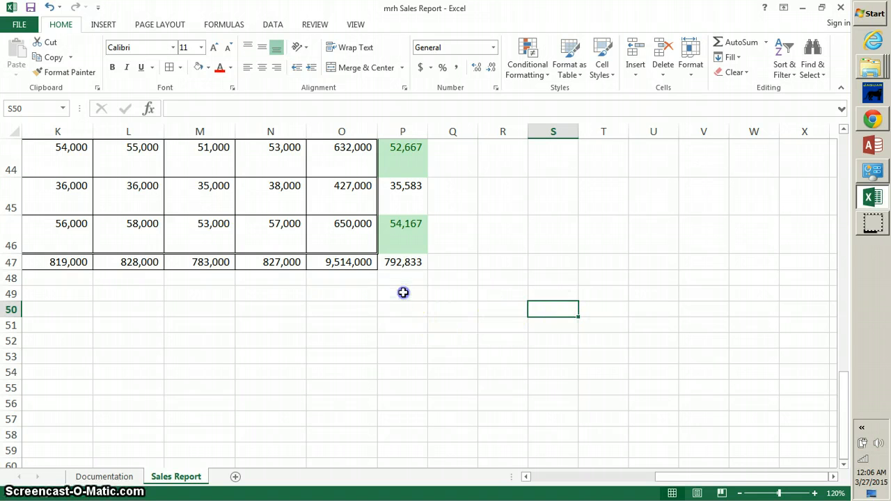
# - Enter the label 'light green' in cell P49 and reselect that cell
pyautogui.click(402, 292)
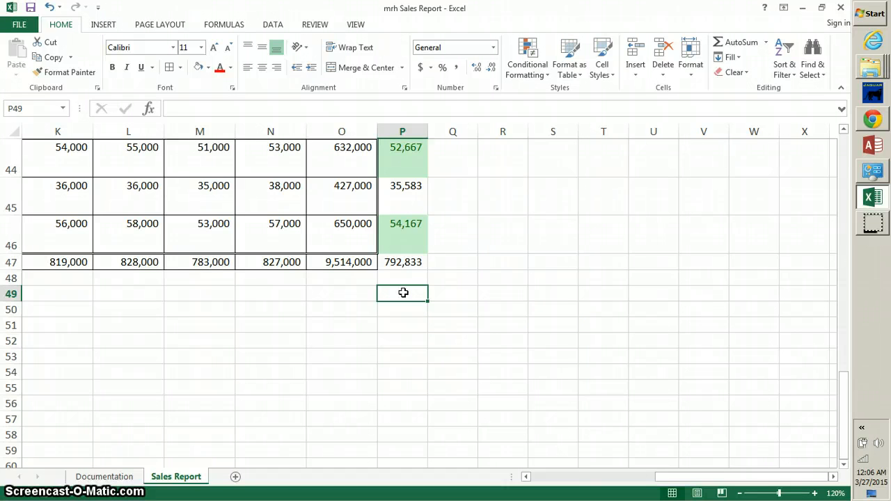
pyautogui.write('li')
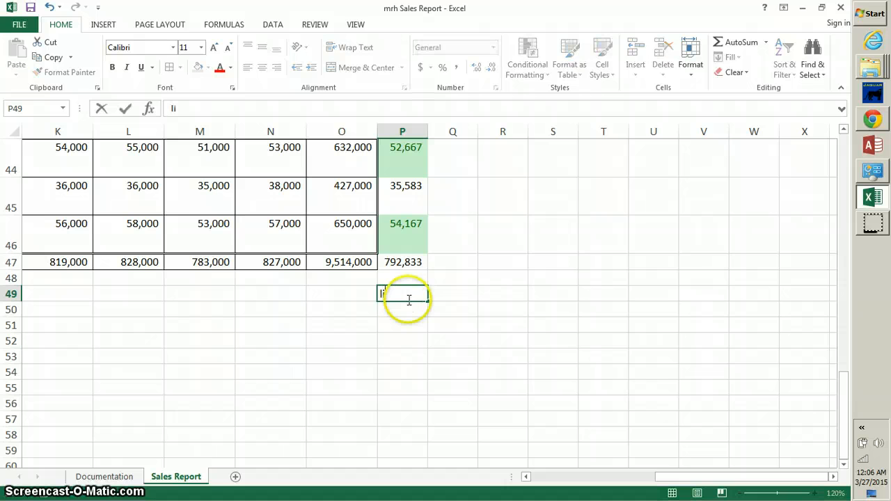
pyautogui.write('light green')
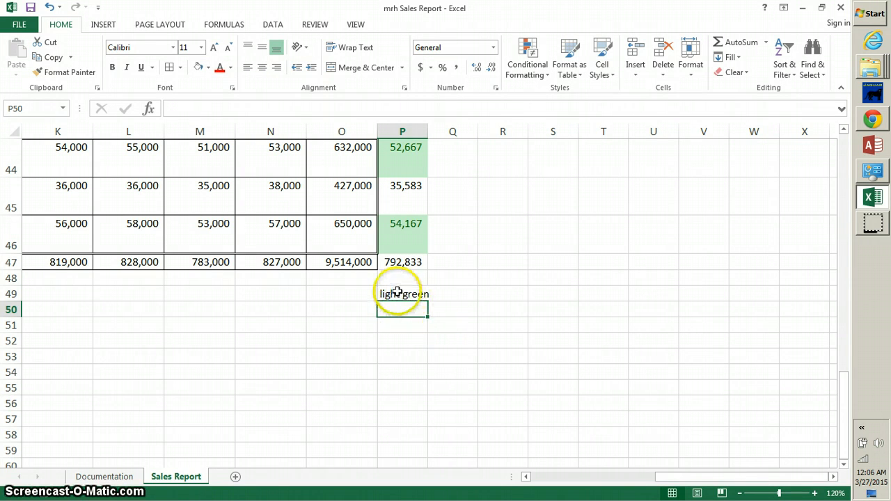
pyautogui.click(401, 294)
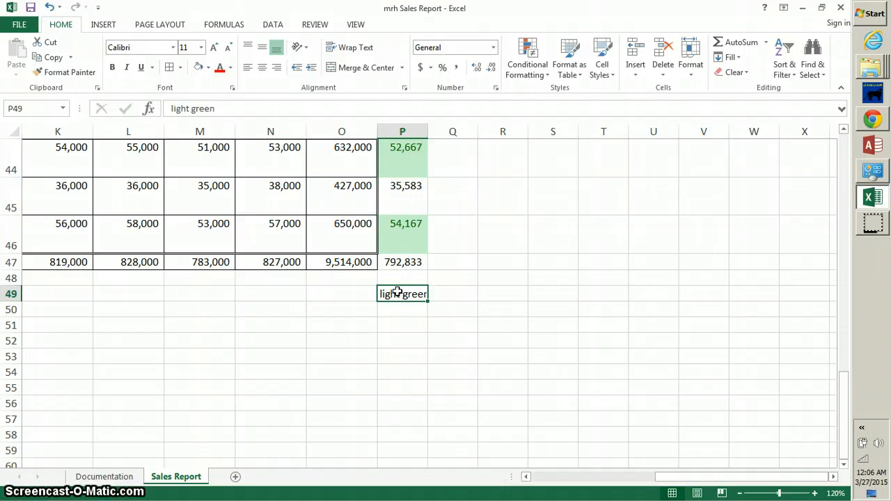
pyautogui.moveTo(481, 166)
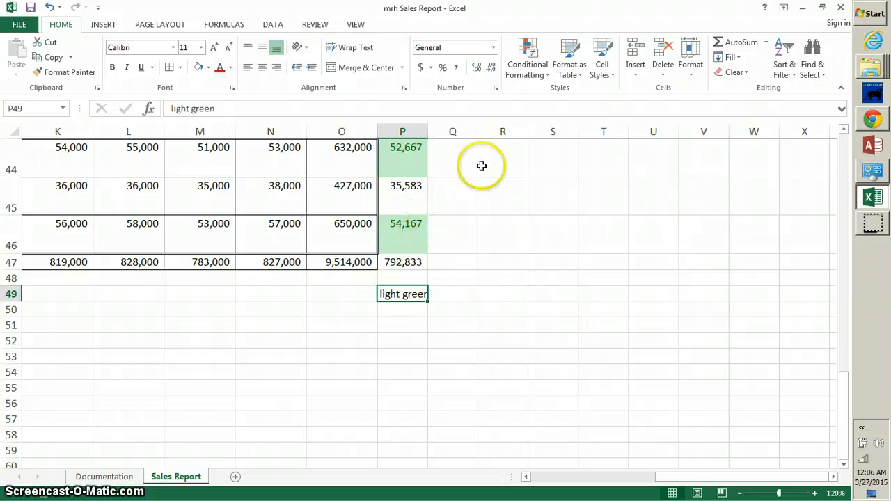
pyautogui.moveTo(498, 156)
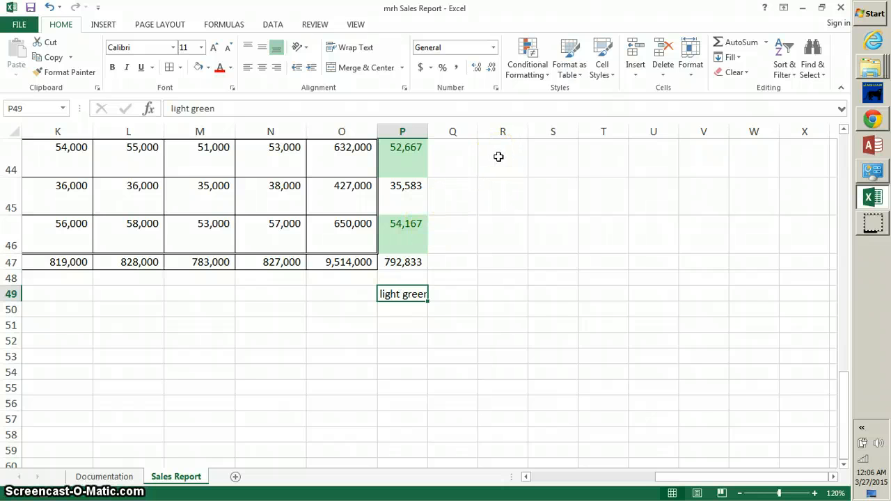
pyautogui.moveTo(546, 72)
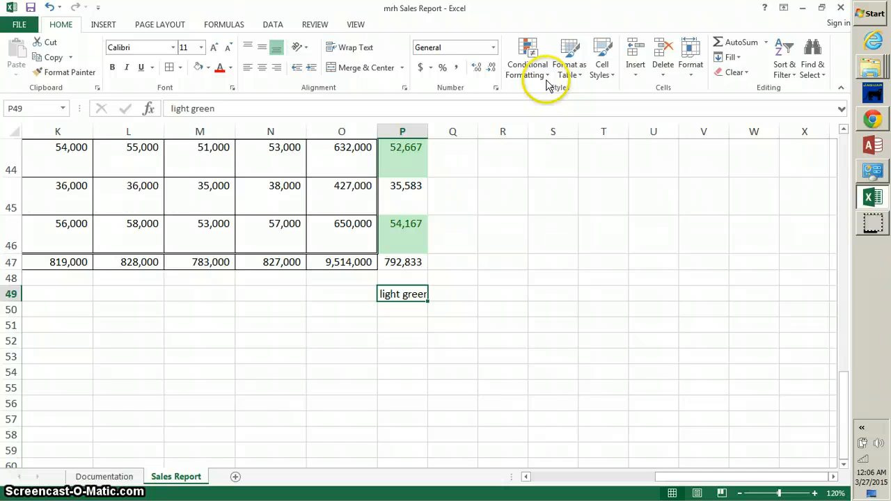
# - Create a Text that Contains rule giving the 'light green' cell Green Fill with Dark Green Text
pyautogui.click(526, 58)
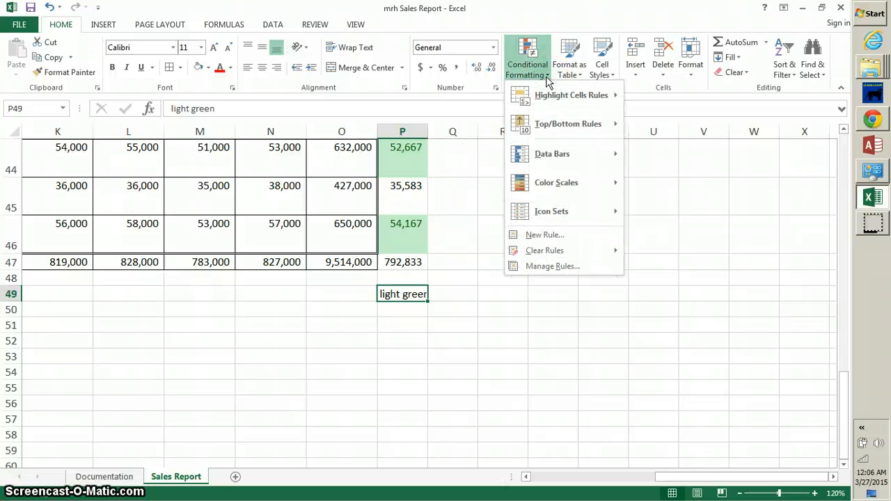
pyautogui.moveTo(564, 94)
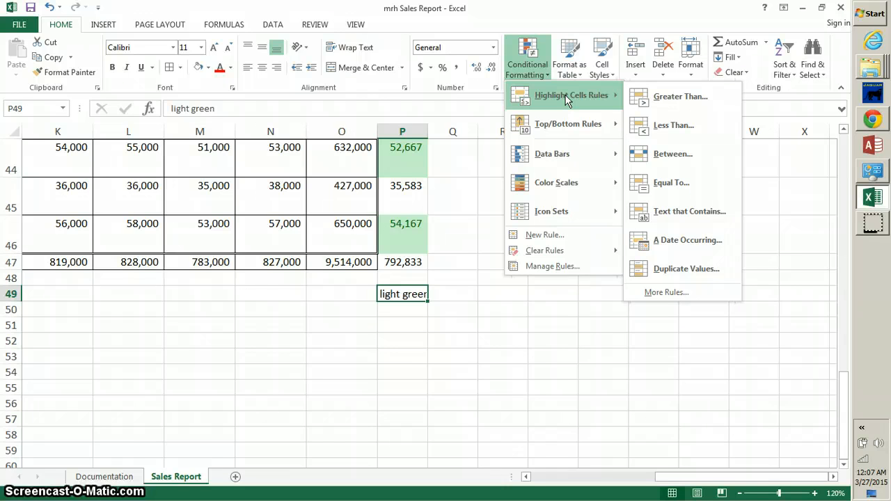
pyautogui.moveTo(689, 212)
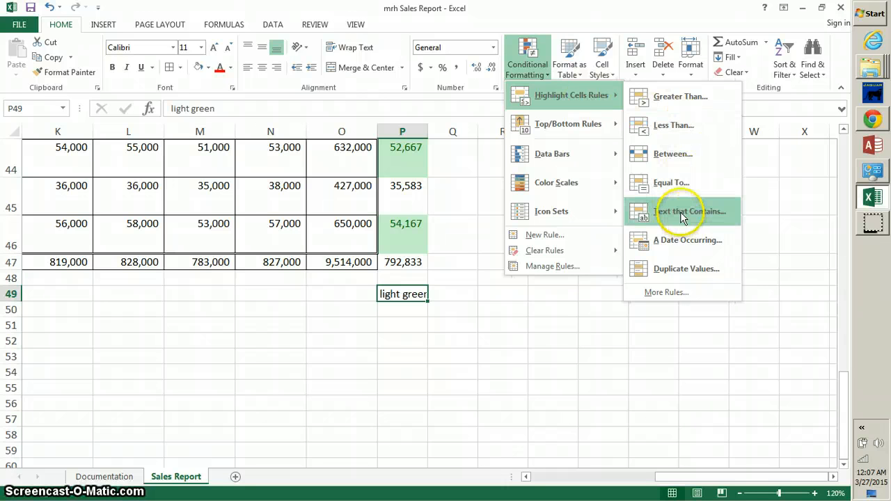
pyautogui.click(691, 212)
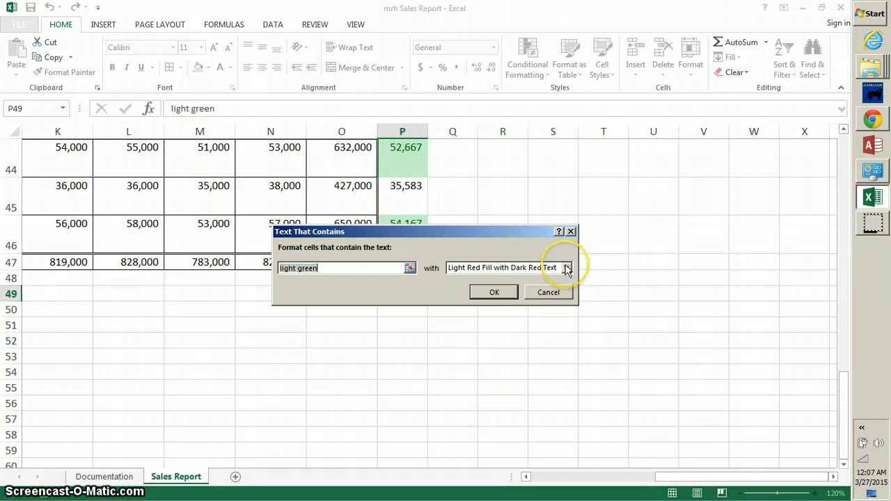
pyautogui.click(565, 267)
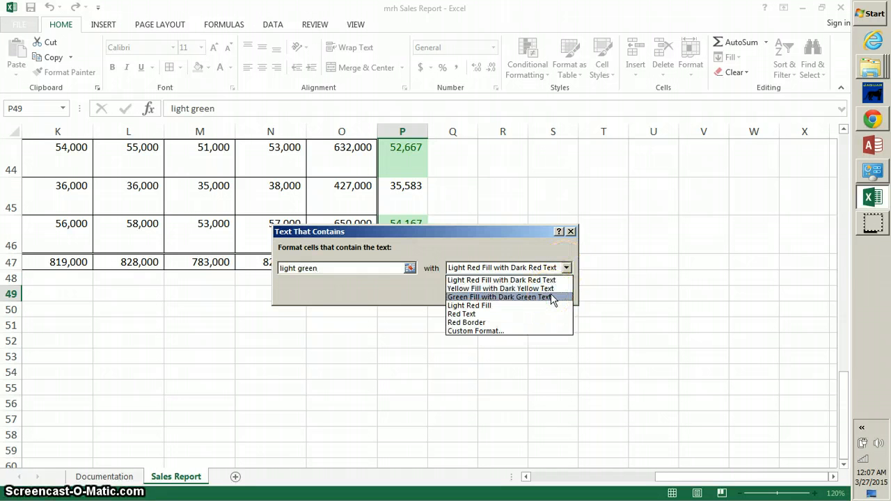
pyautogui.click(499, 296)
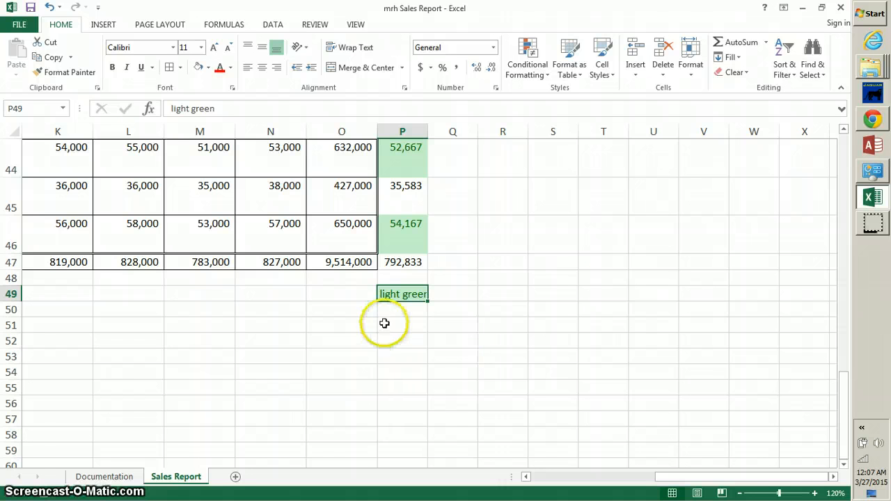
pyautogui.moveTo(340, 297)
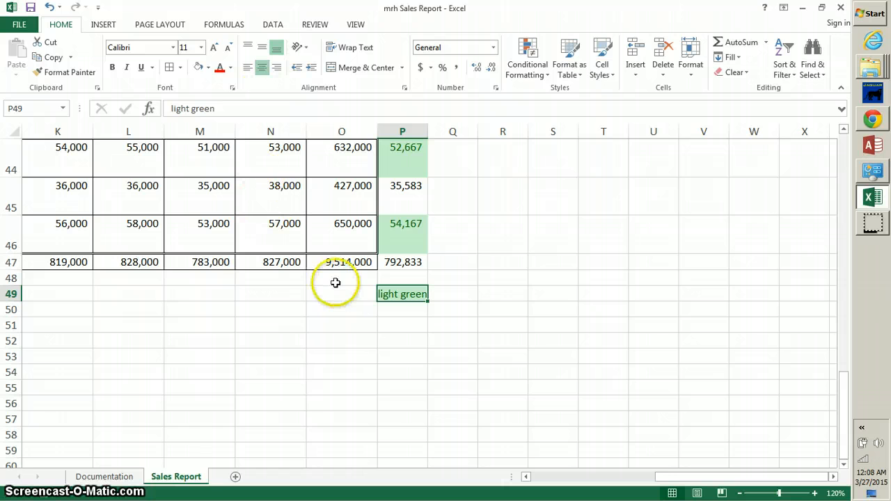
# - Enter the caption 'Top 5 Stores' in cell O49 beside the light green label
pyautogui.click(341, 292)
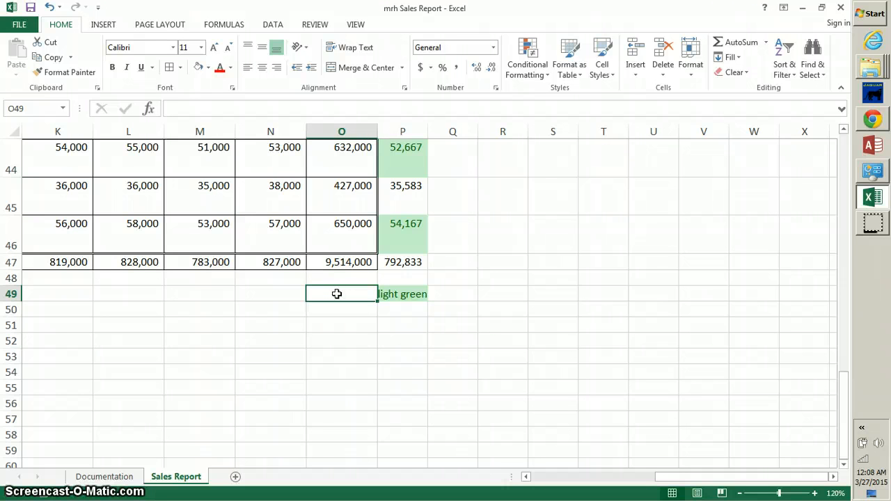
pyautogui.write('To')
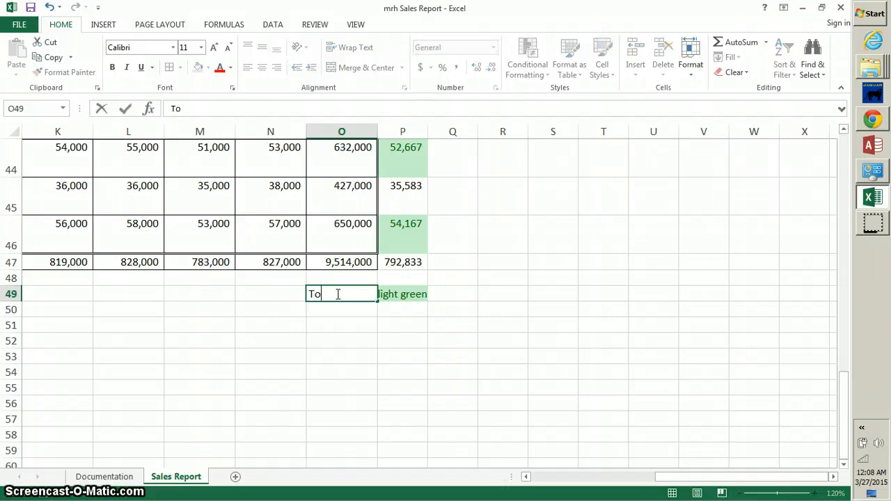
pyautogui.write('p 5 S')
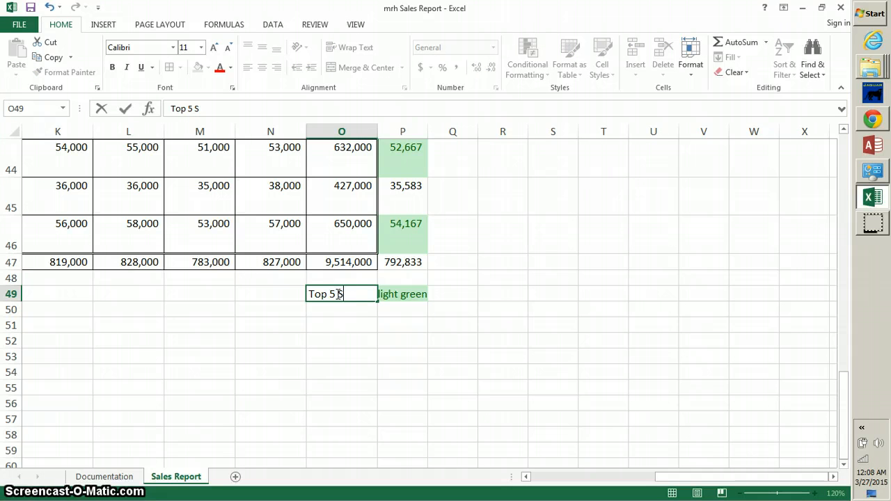
pyautogui.write('tores')
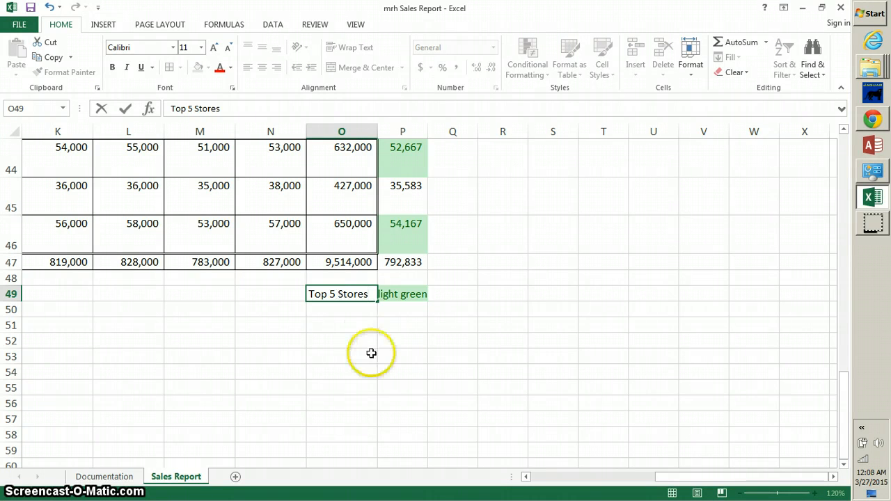
pyautogui.click(341, 357)
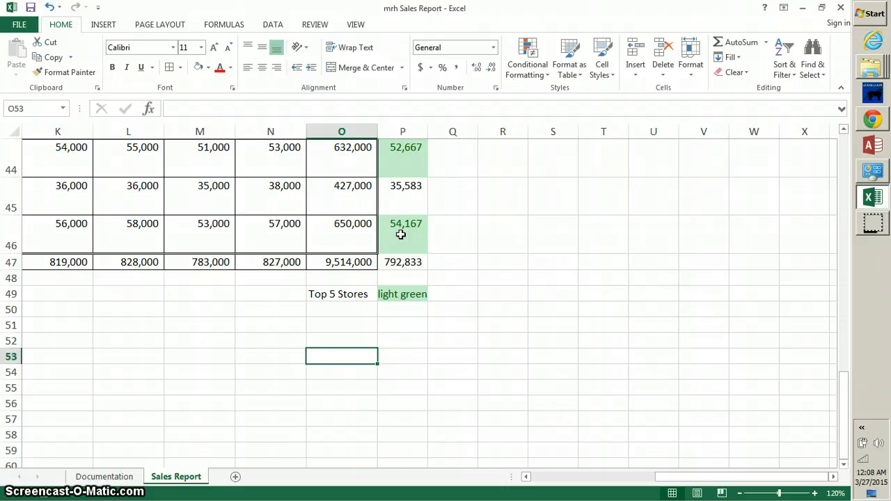
pyautogui.moveTo(351, 294)
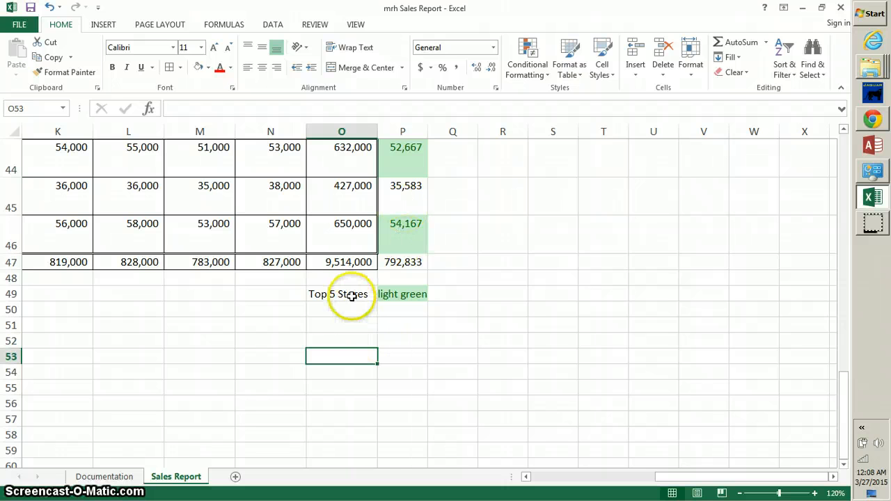
# - Apply the Explanatory Text cell style to the 'Top 5 Stores' caption in O49
pyautogui.click(341, 294)
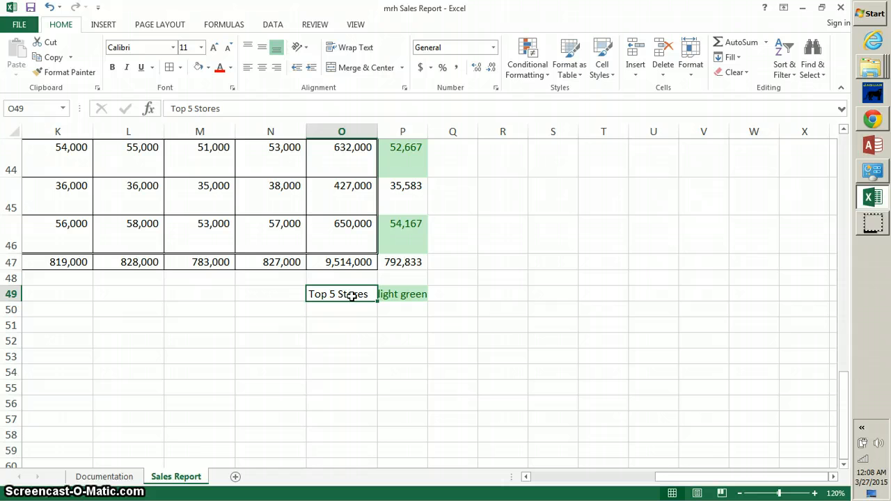
pyautogui.moveTo(587, 97)
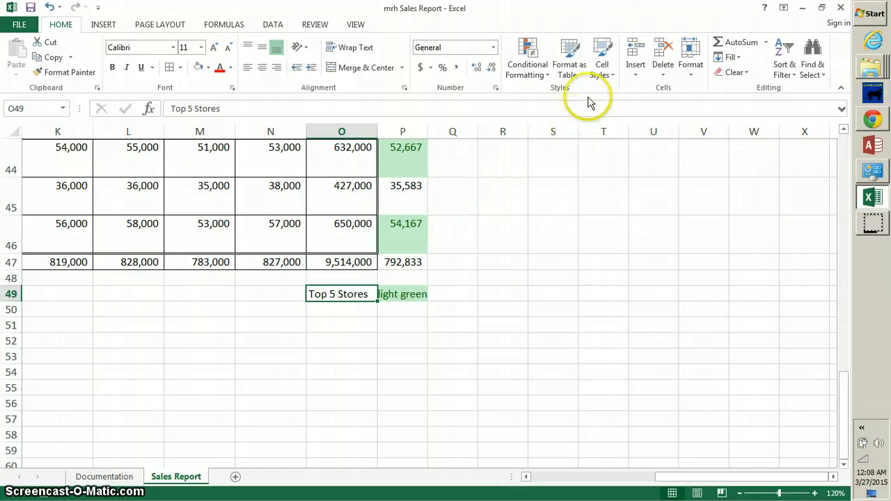
pyautogui.click(601, 59)
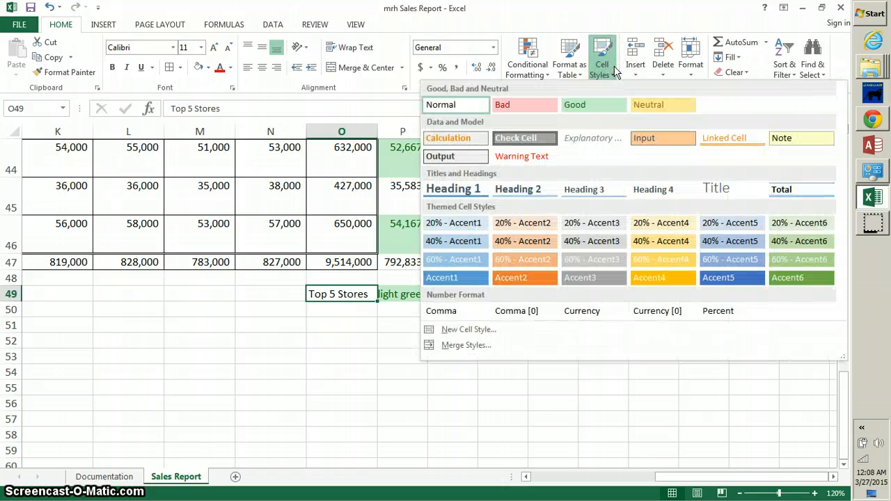
pyautogui.moveTo(592, 137)
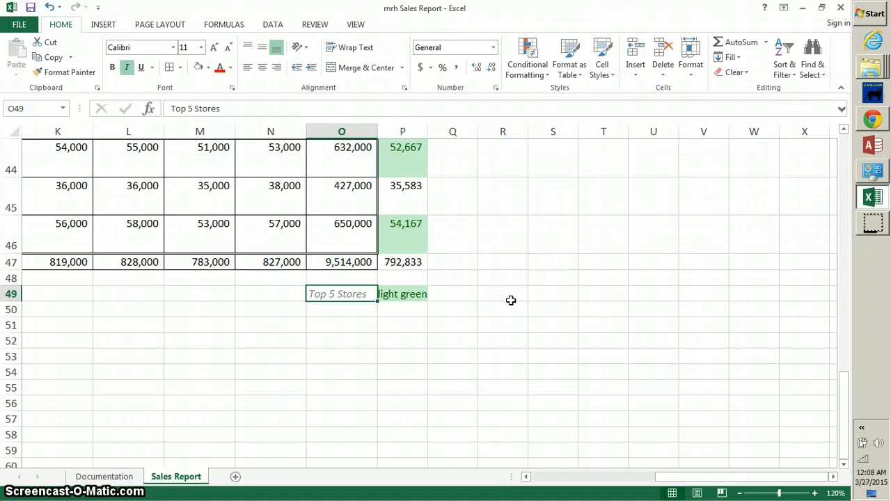
pyautogui.moveTo(387, 318)
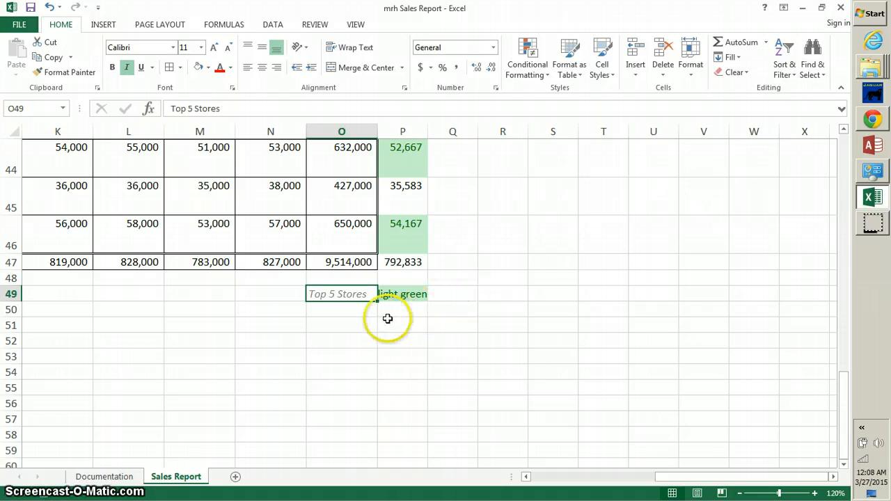
pyautogui.click(341, 325)
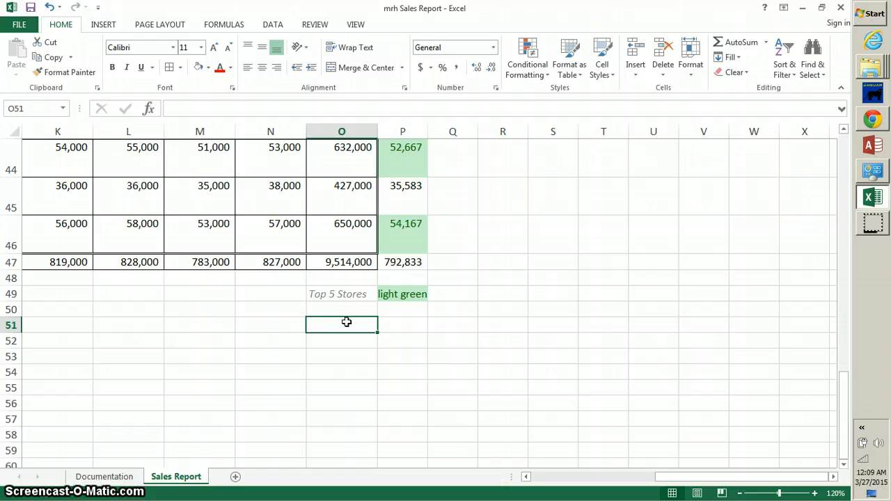
pyautogui.moveTo(883, 348)
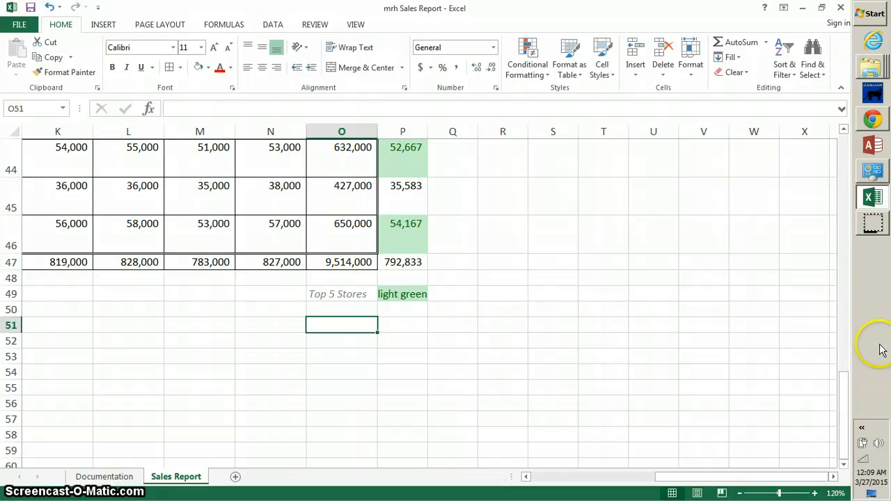
pyautogui.moveTo(271, 310)
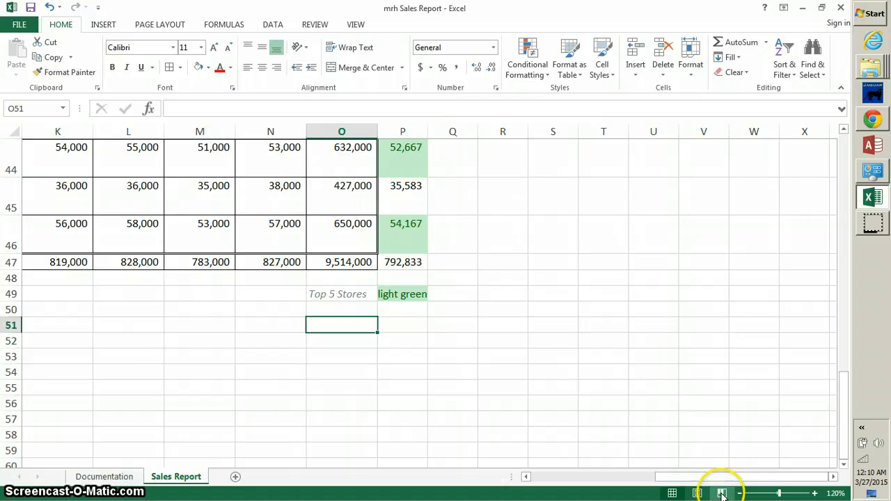
pyautogui.moveTo(722, 493)
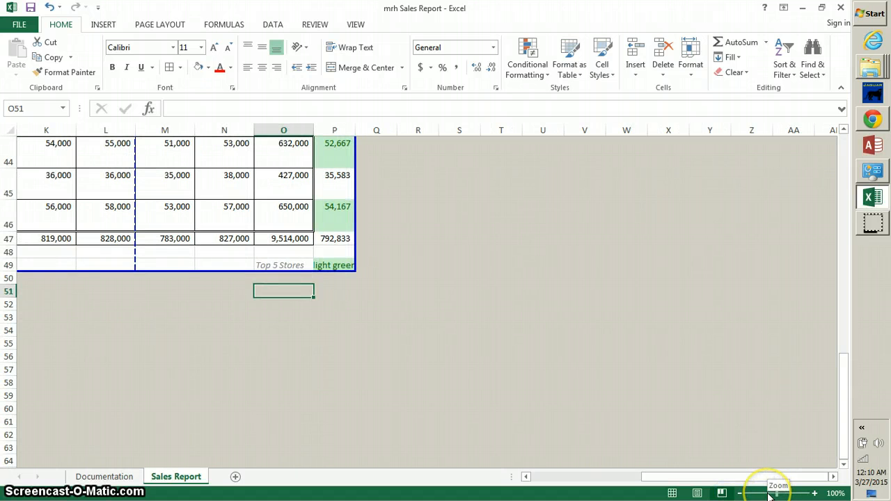
# - In Page Break Preview, select A1:F23 and Ctrl-add A25:P47 to the selection
pyautogui.click(766, 492)
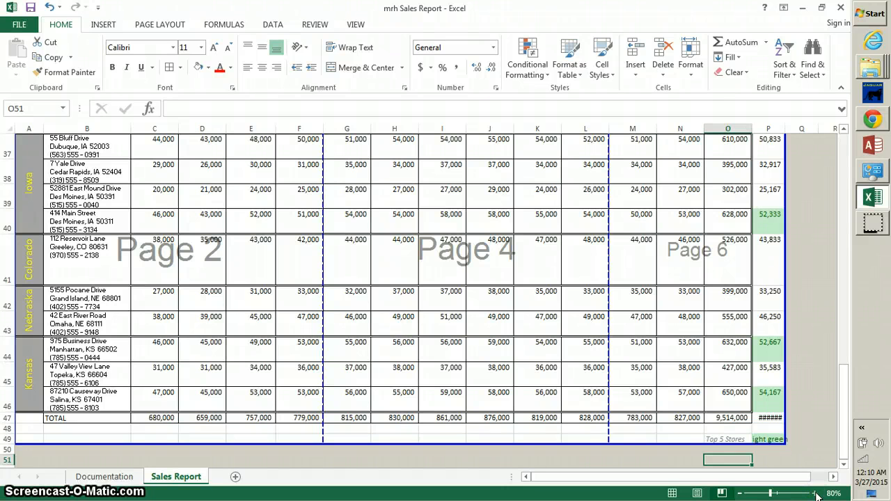
pyautogui.scroll(3)
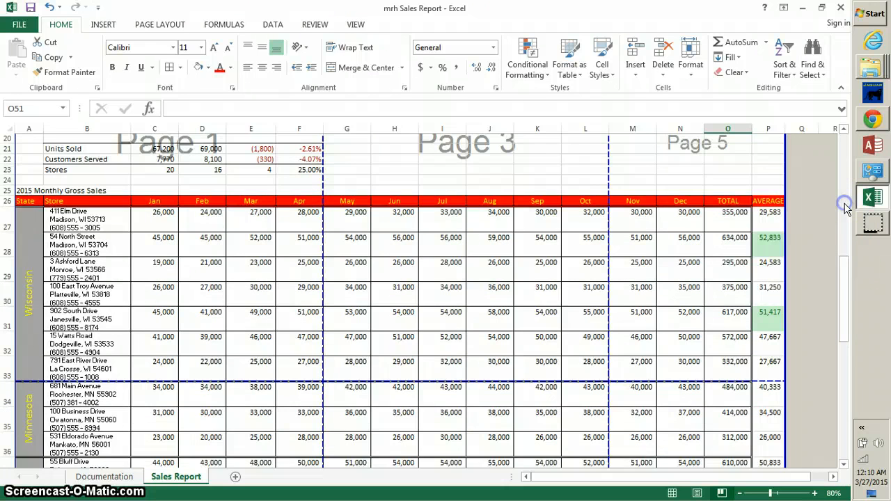
pyautogui.scroll(3)
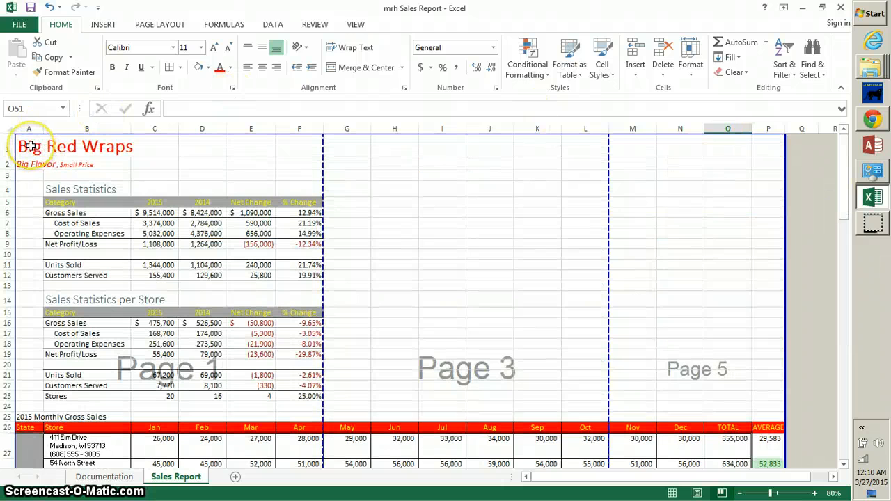
pyautogui.click(28, 147)
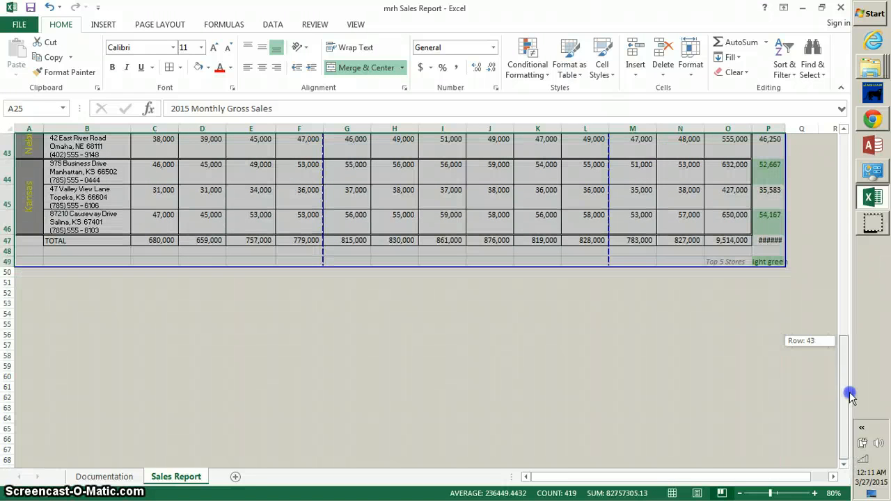
pyautogui.moveTo(851, 445)
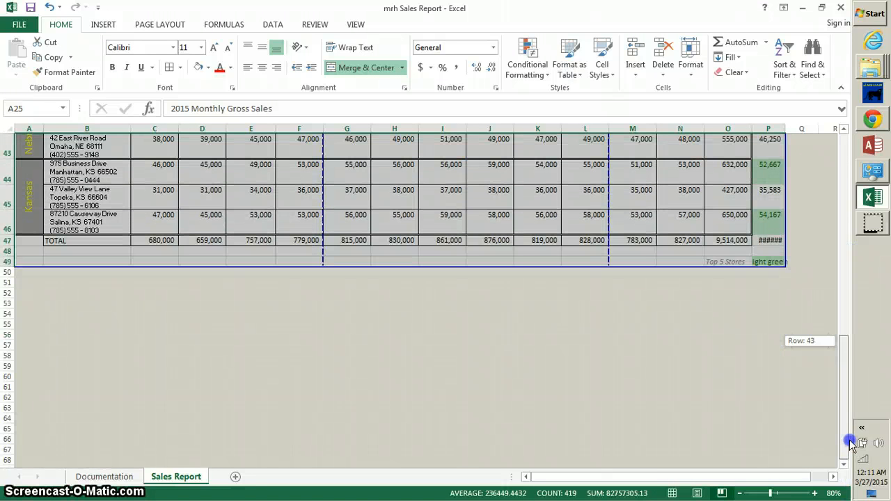
pyautogui.moveTo(844, 281)
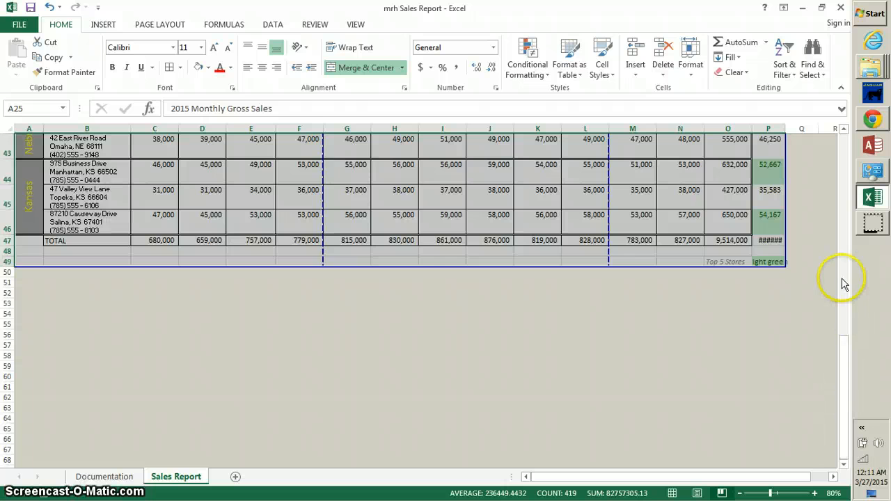
pyautogui.scroll(3)
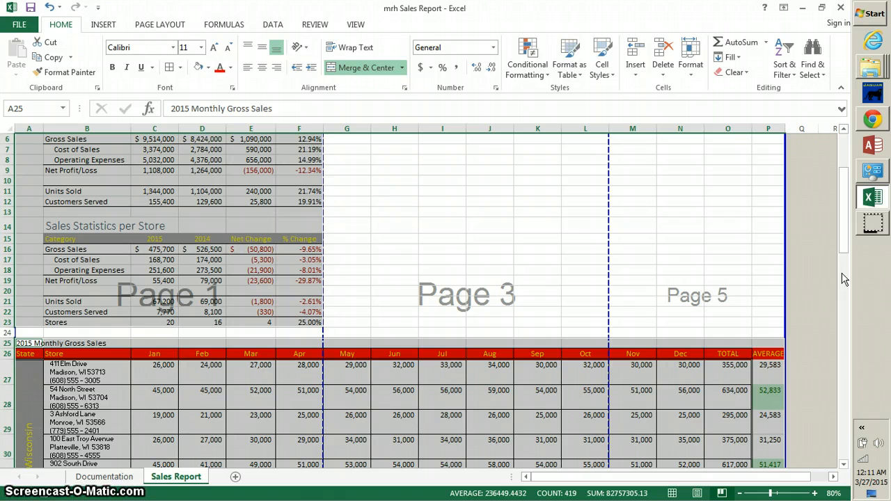
pyautogui.moveTo(159, 25)
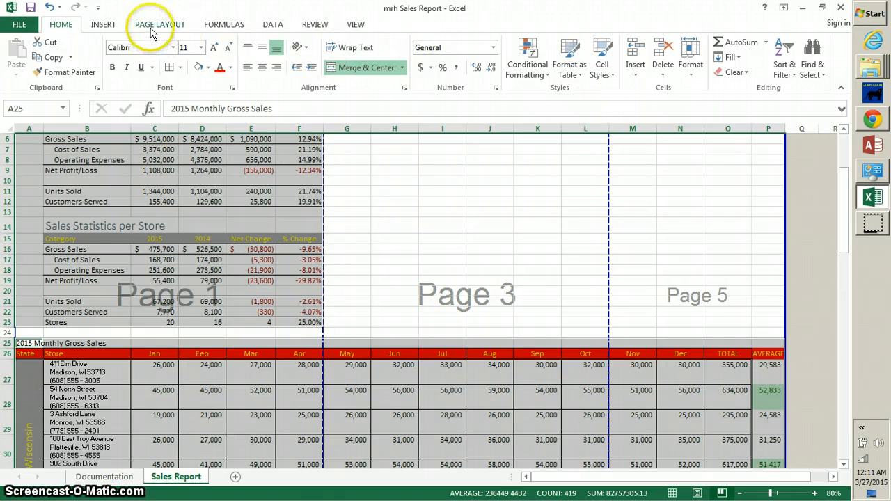
# - Set the selected statistics and monthly gross sales tables as the print area
pyautogui.click(158, 25)
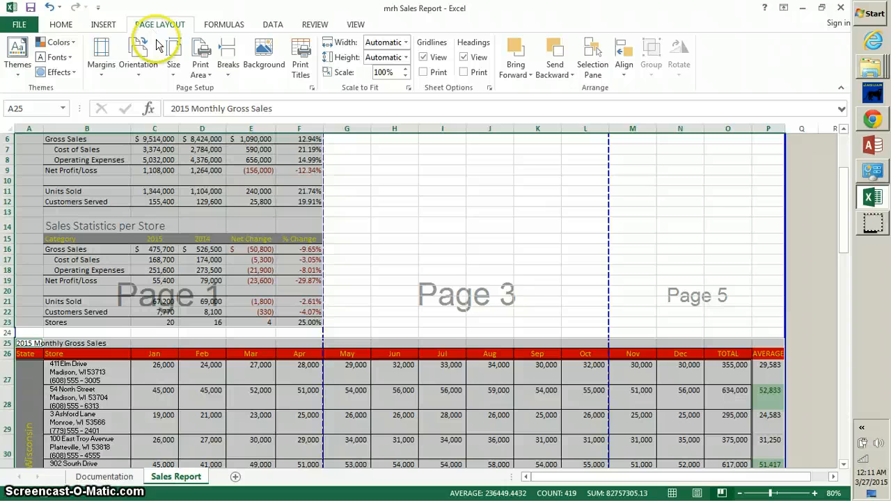
pyautogui.moveTo(200, 59)
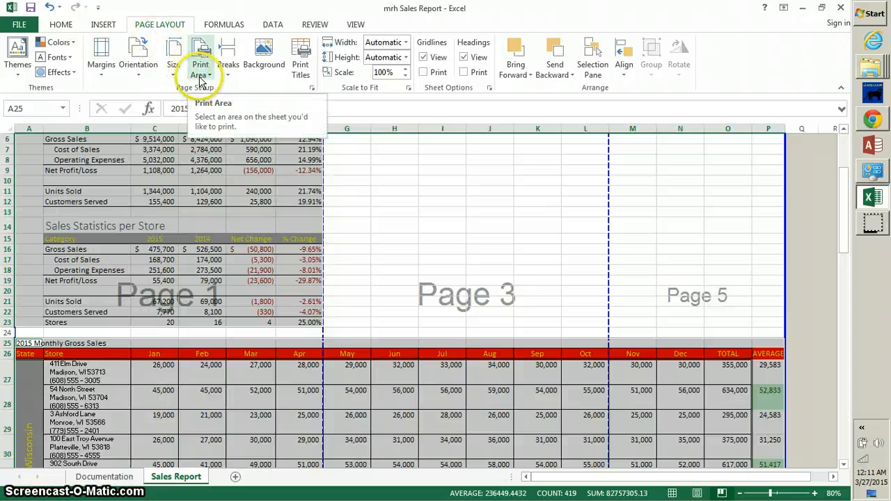
pyautogui.click(200, 63)
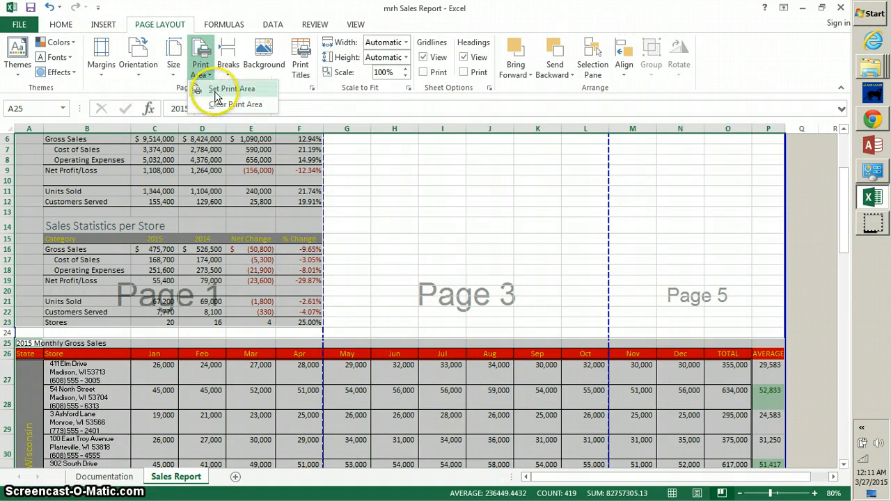
pyautogui.click(231, 89)
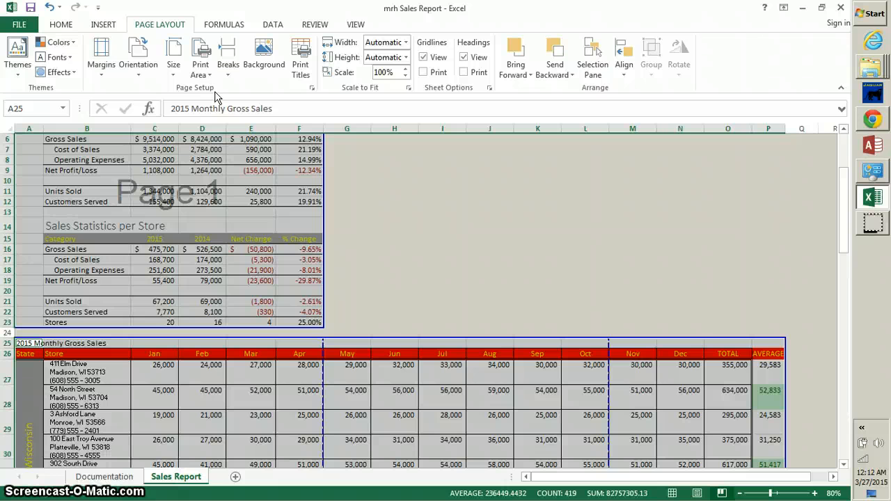
pyautogui.moveTo(653, 165)
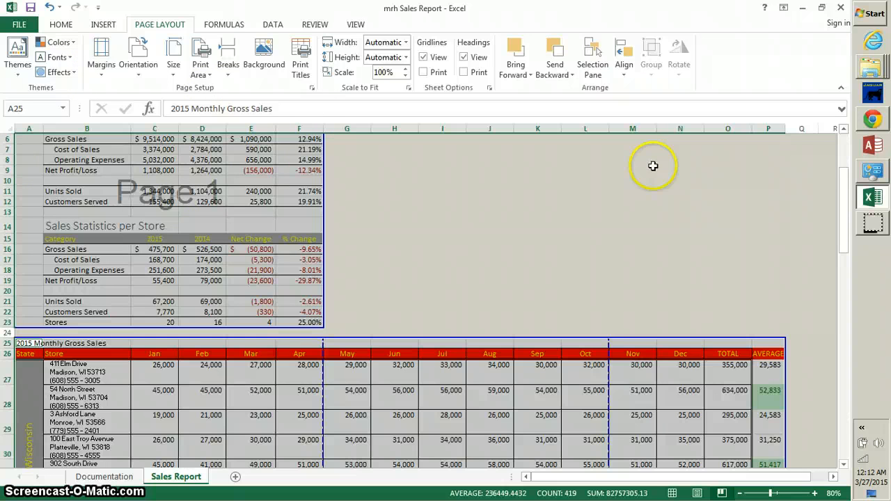
# - Clear the selection and reduce the print scale to 42% so the monthly table fits one page
pyautogui.scroll(3)
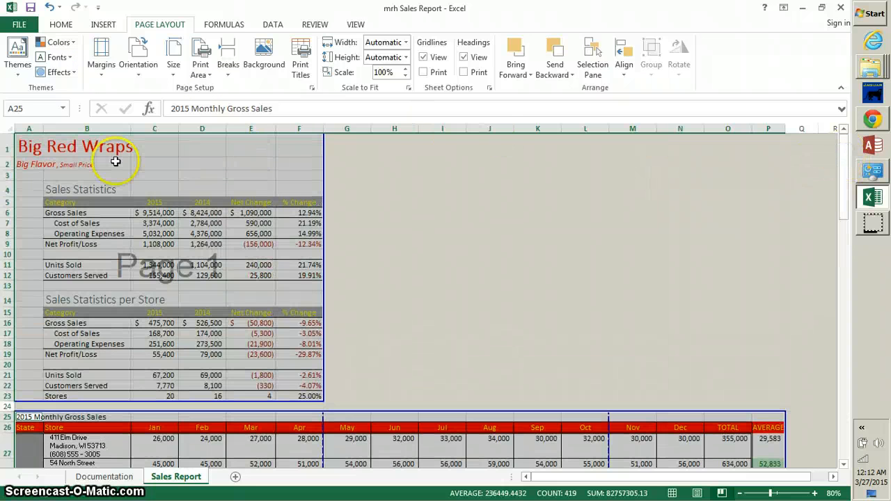
pyautogui.click(28, 146)
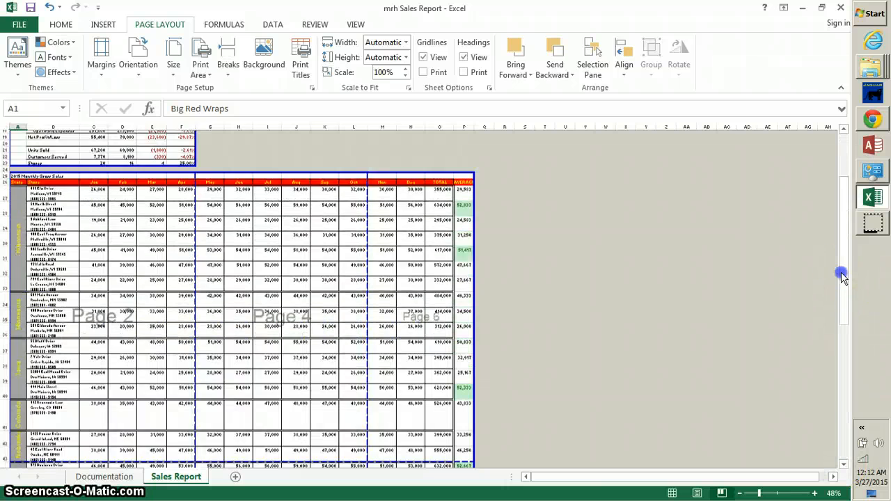
pyautogui.scroll(3)
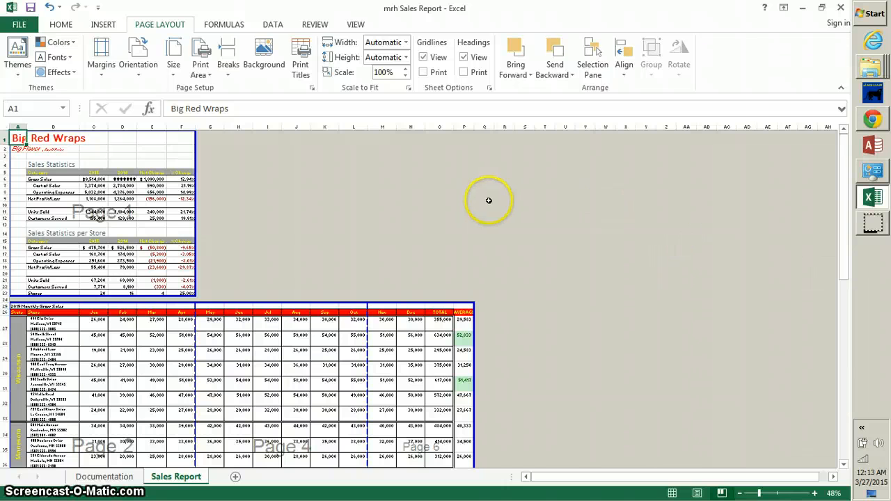
pyautogui.moveTo(370, 319)
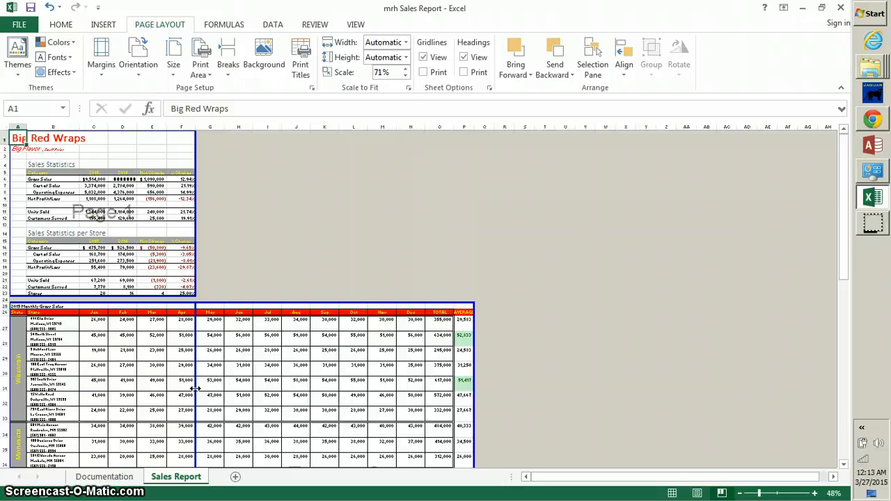
pyautogui.moveTo(482, 375)
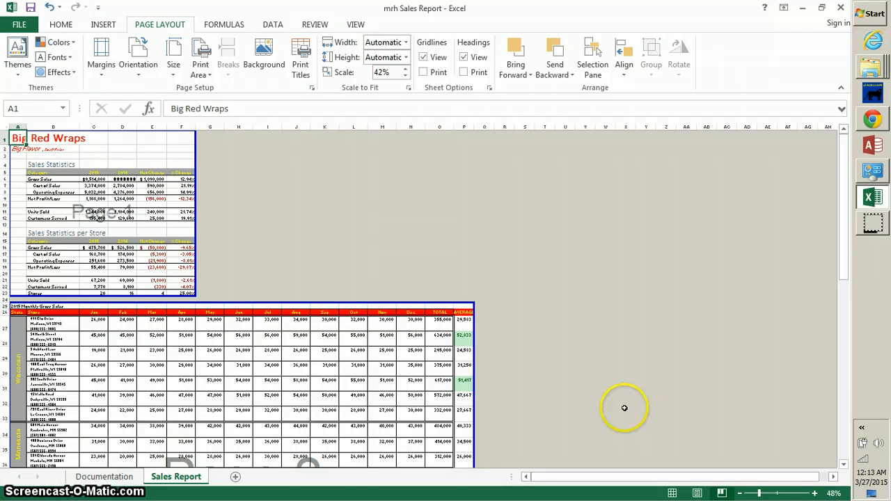
pyautogui.scroll(-3)
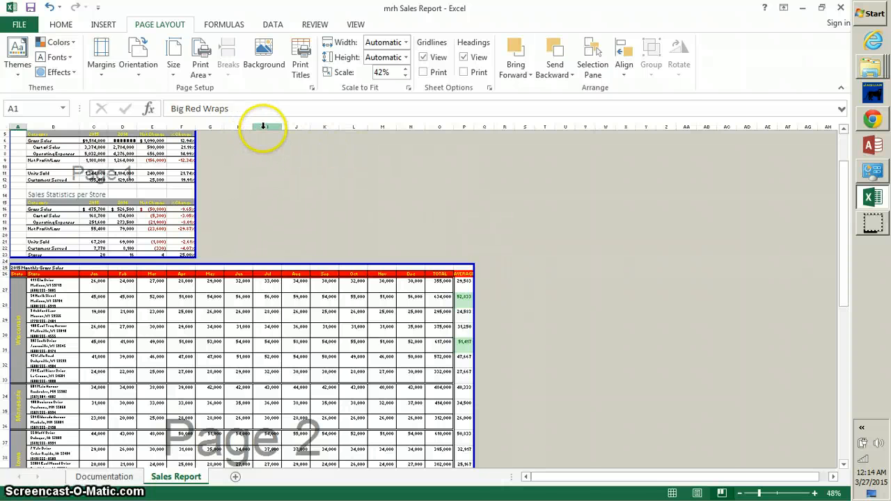
# - Insert a manual page break at column I to split the monthly gross sales table
pyautogui.click(263, 126)
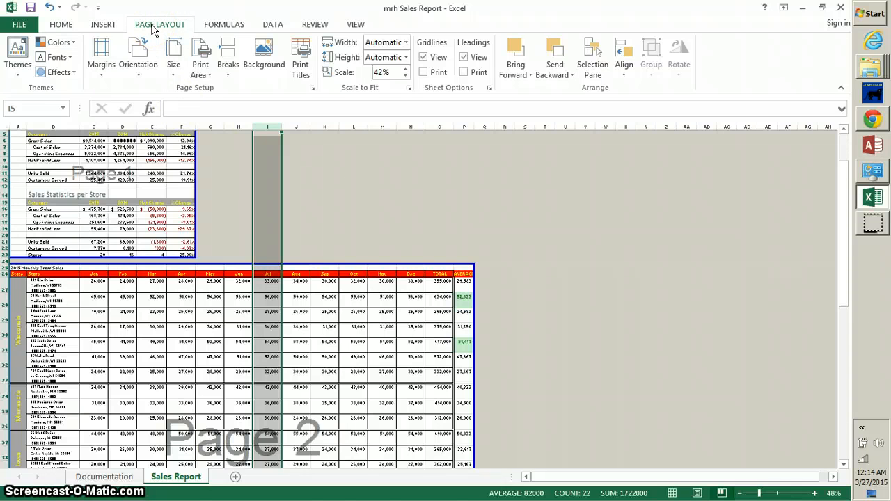
pyautogui.moveTo(180, 103)
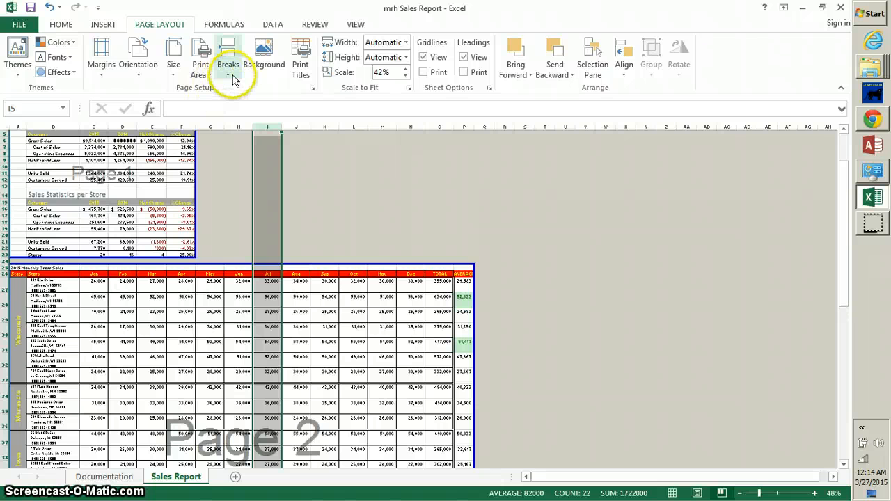
pyautogui.click(228, 57)
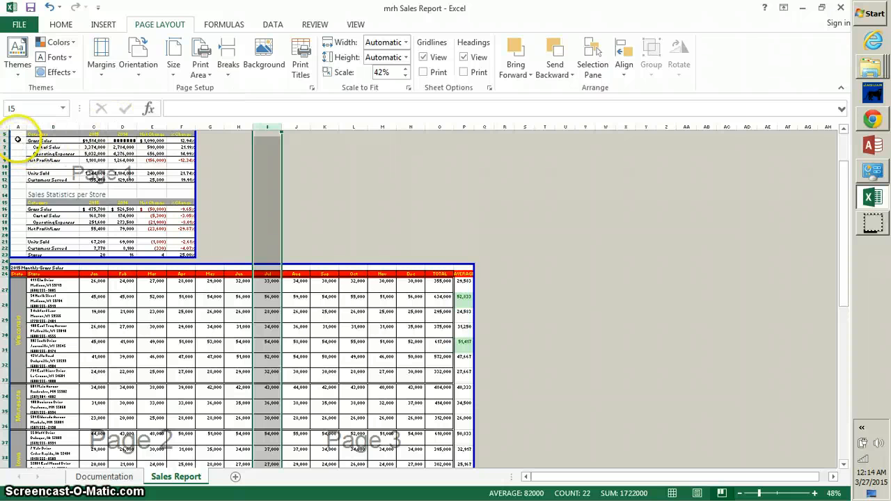
pyautogui.click(16, 139)
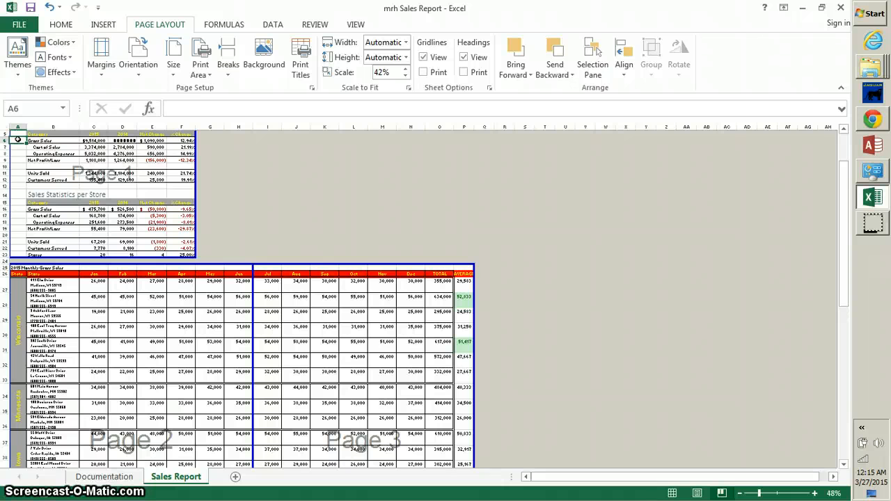
pyautogui.moveTo(365, 265)
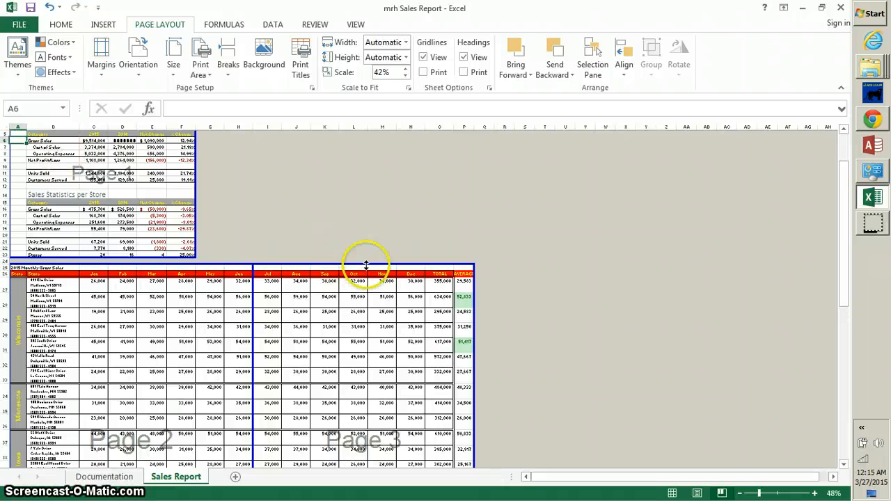
pyautogui.moveTo(872, 226)
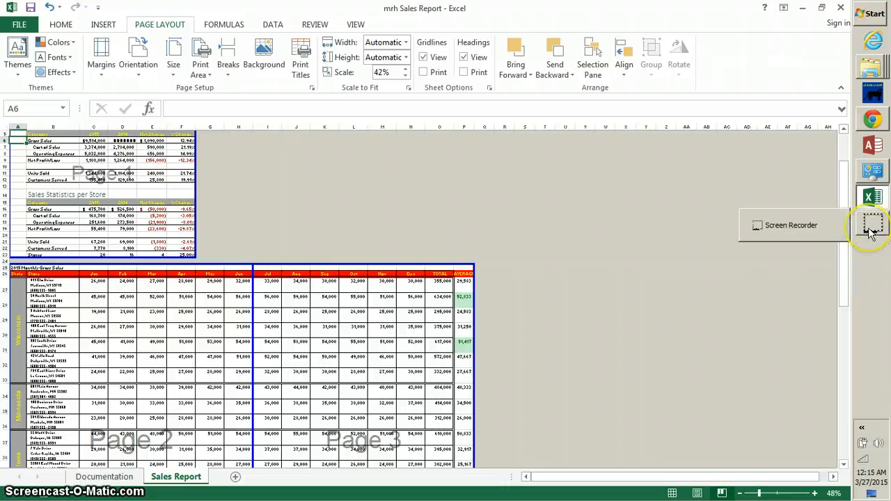
pyautogui.moveTo(266, 308)
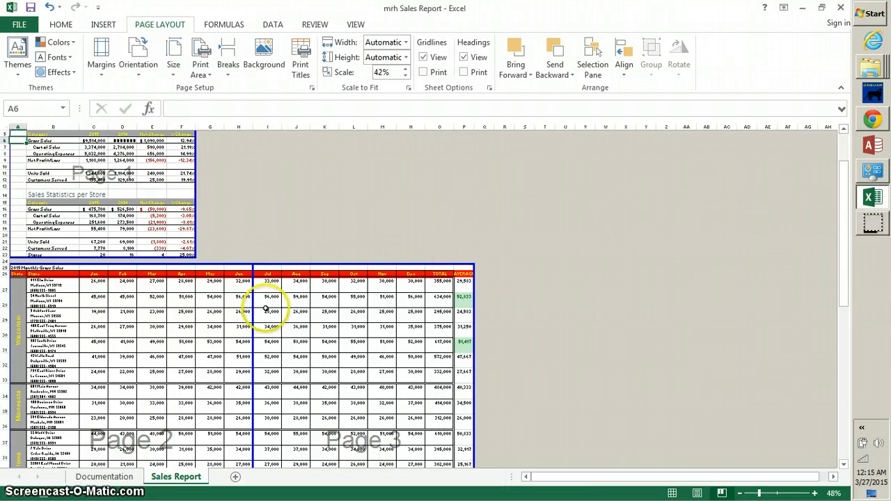